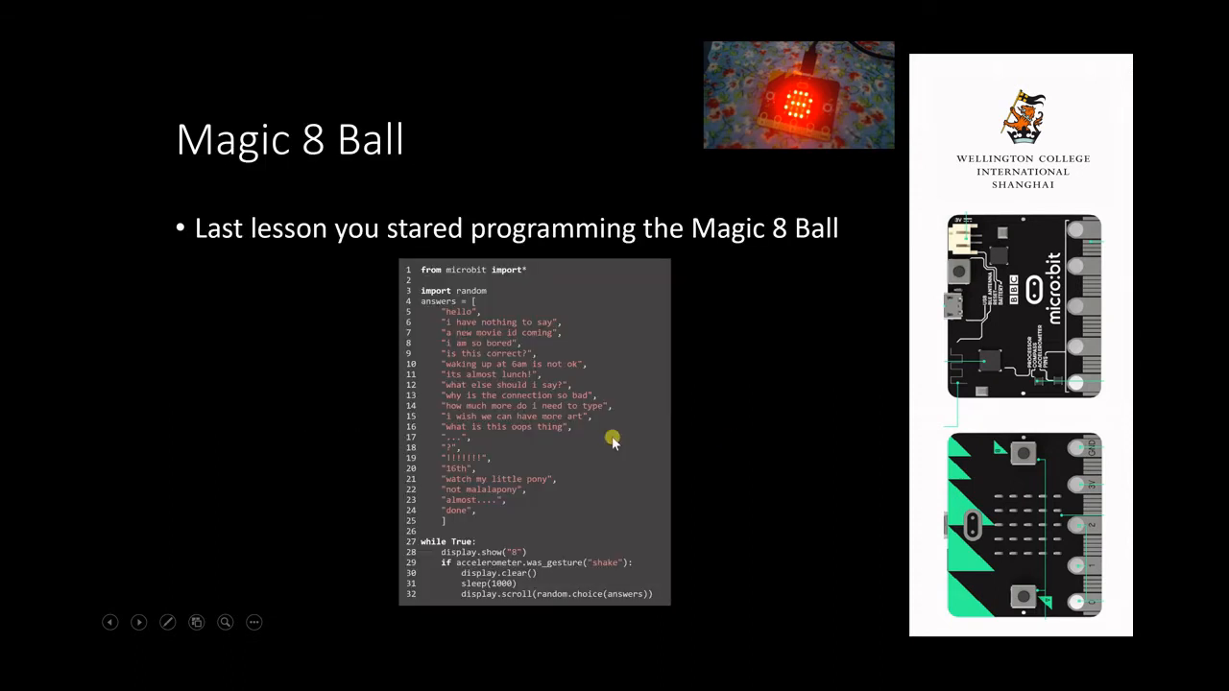
pyautogui.moveTo(434, 275)
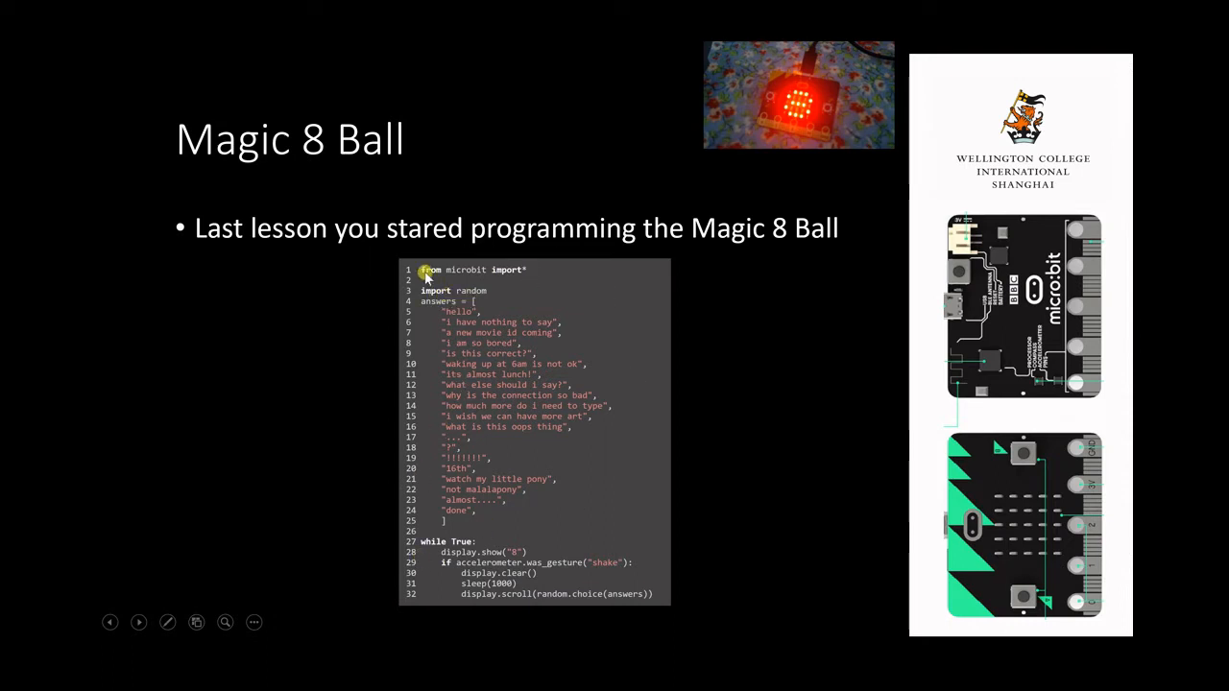
pyautogui.moveTo(615, 607)
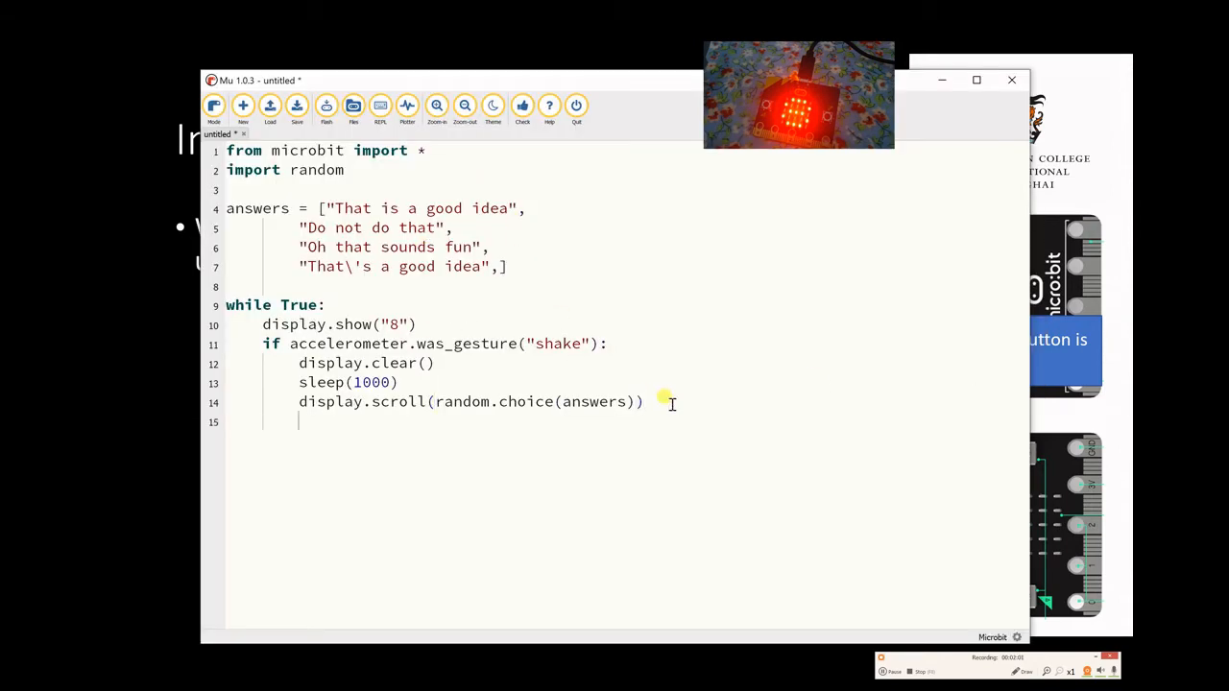
# - Add the condition elif button_a.is_pressed(): below the shake branch
pyautogui.write('eli')
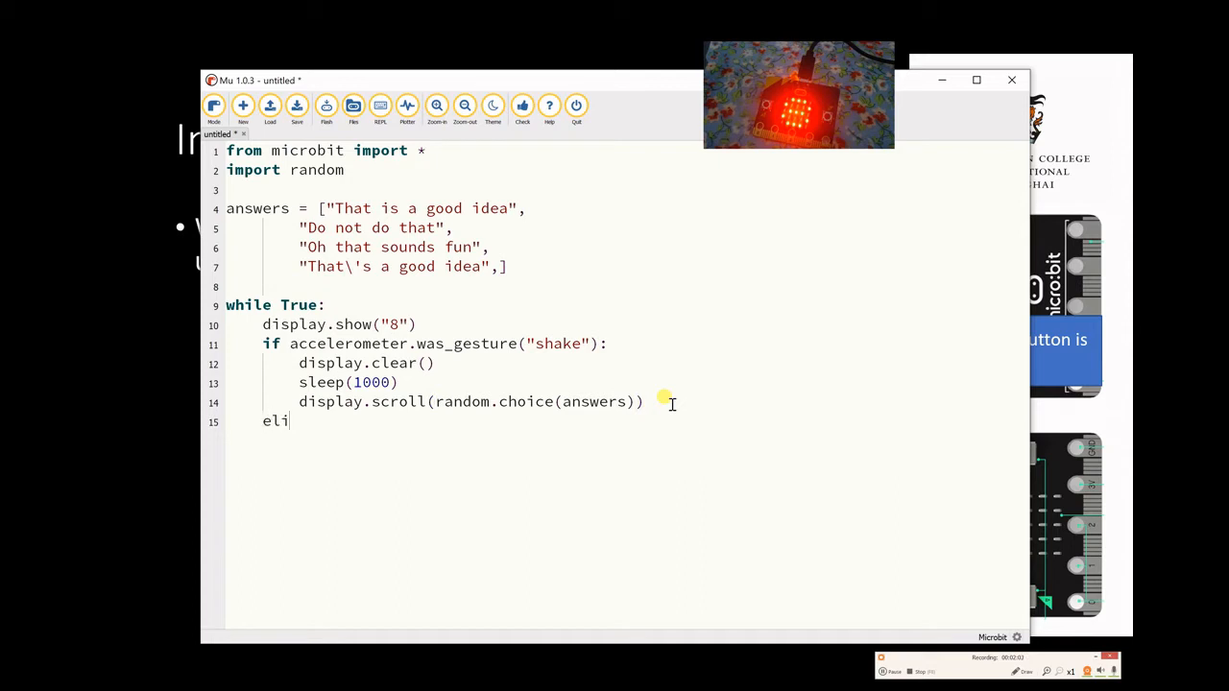
pyautogui.write('f')
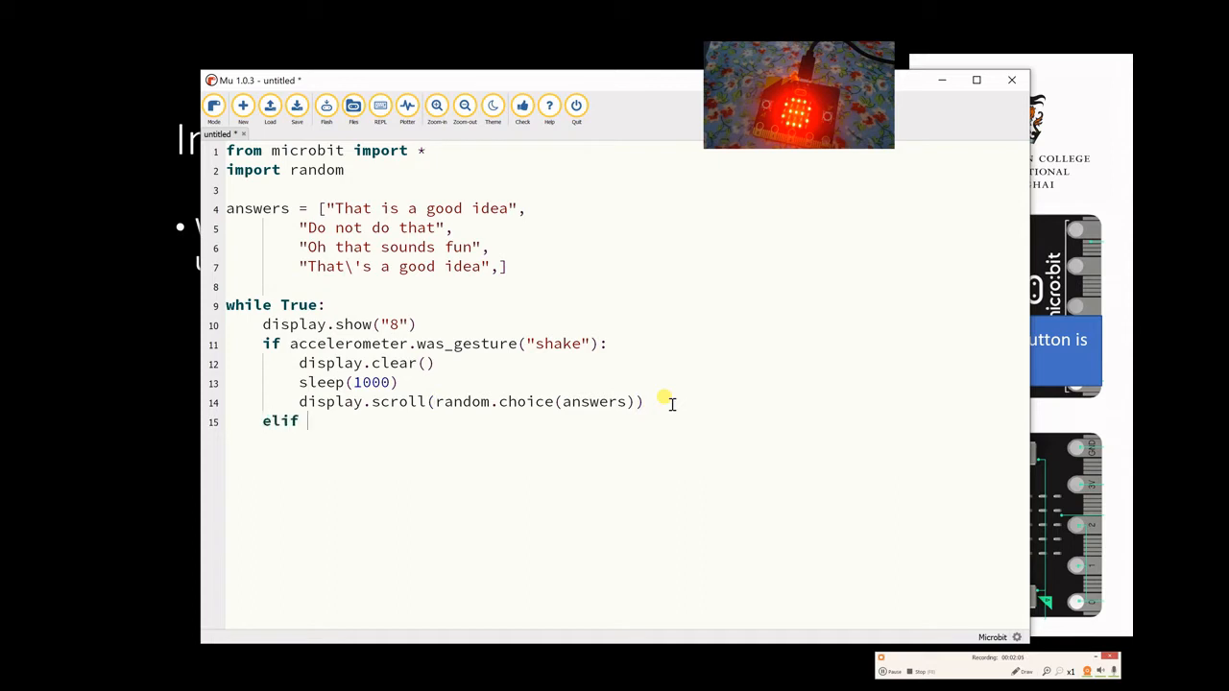
pyautogui.write('button')
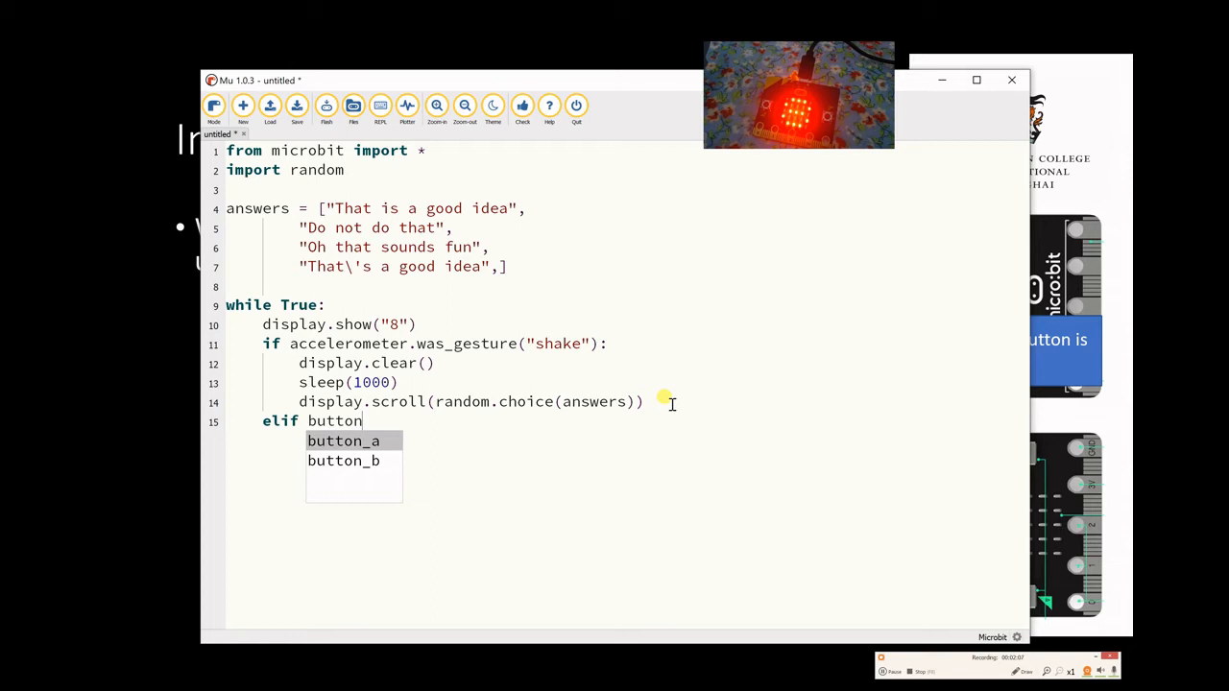
pyautogui.write('_a.is_[r')
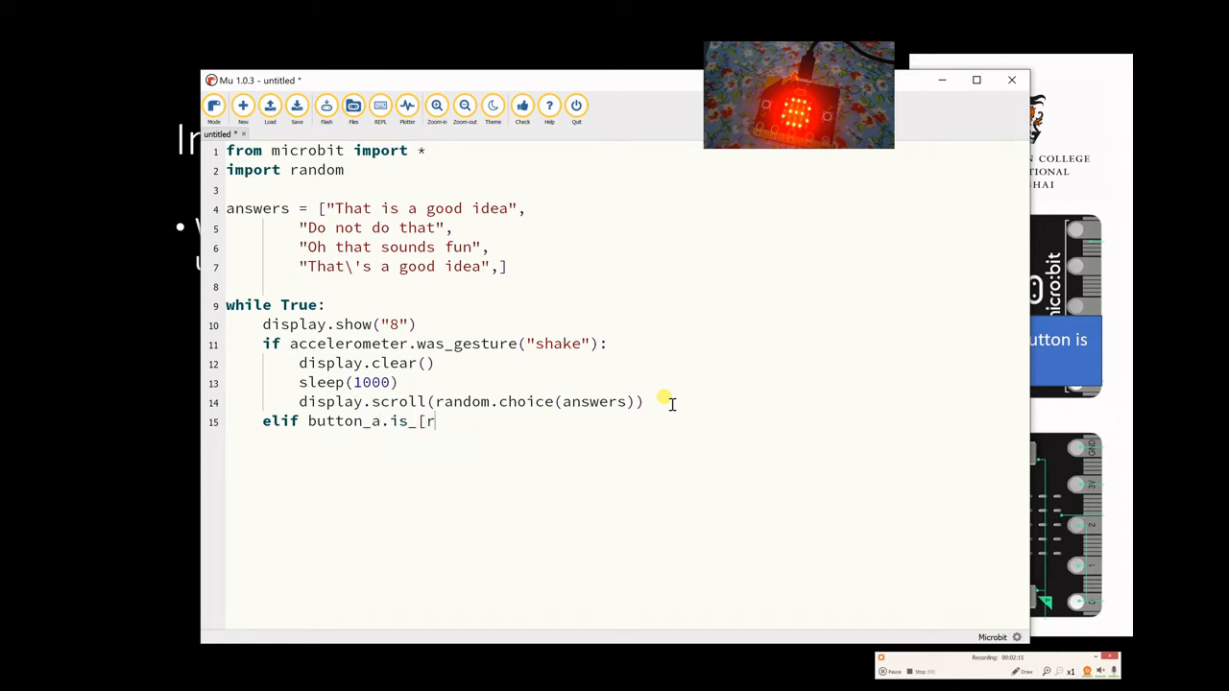
pyautogui.press('BackSpace')
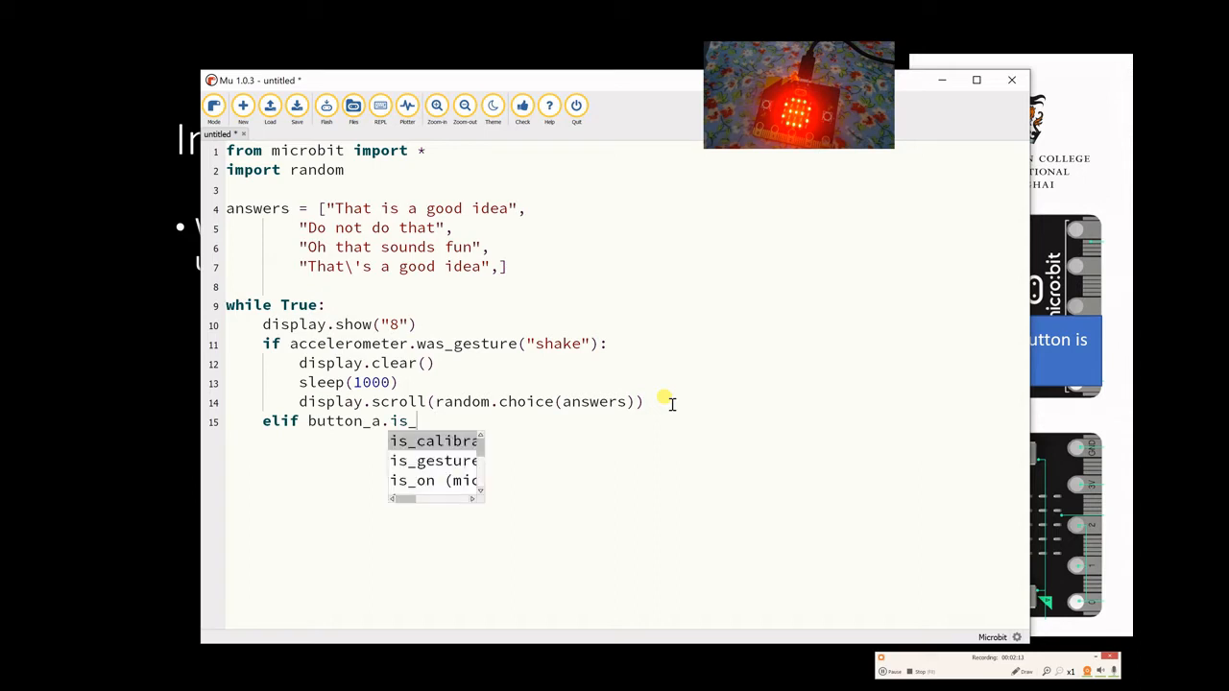
pyautogui.write('pressed():')
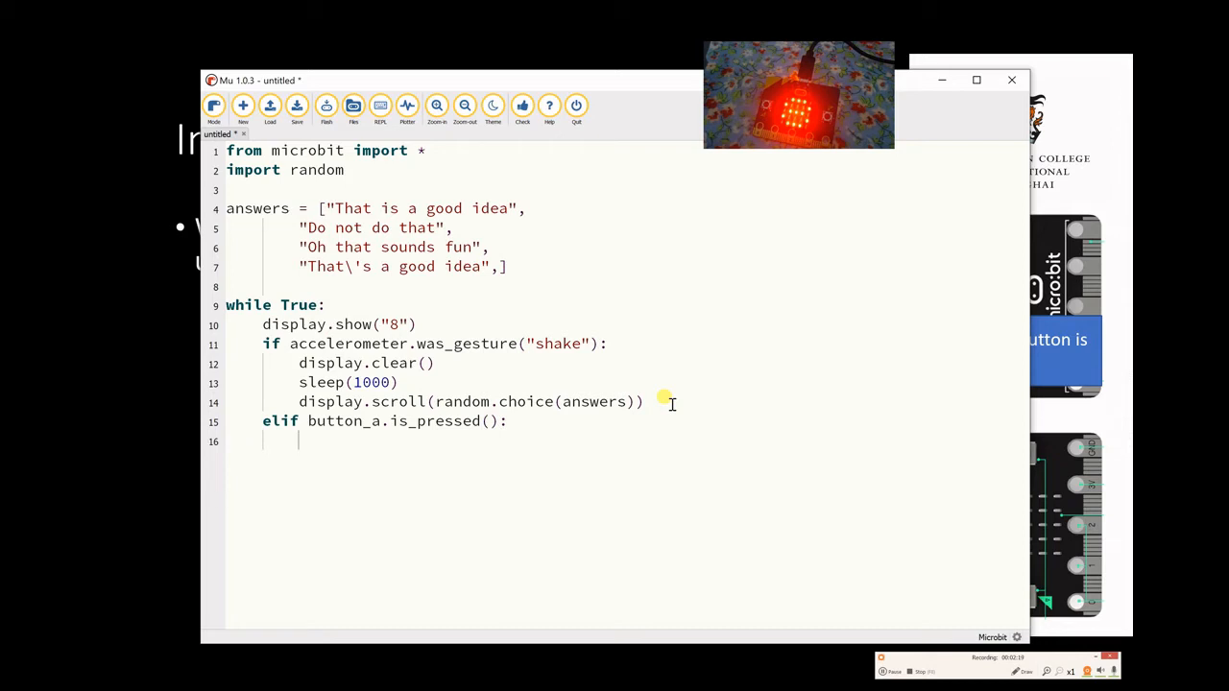
# - Fill the branch with display.clear() and display.show(Image.DUCK)
pyautogui.write('display.clear(')
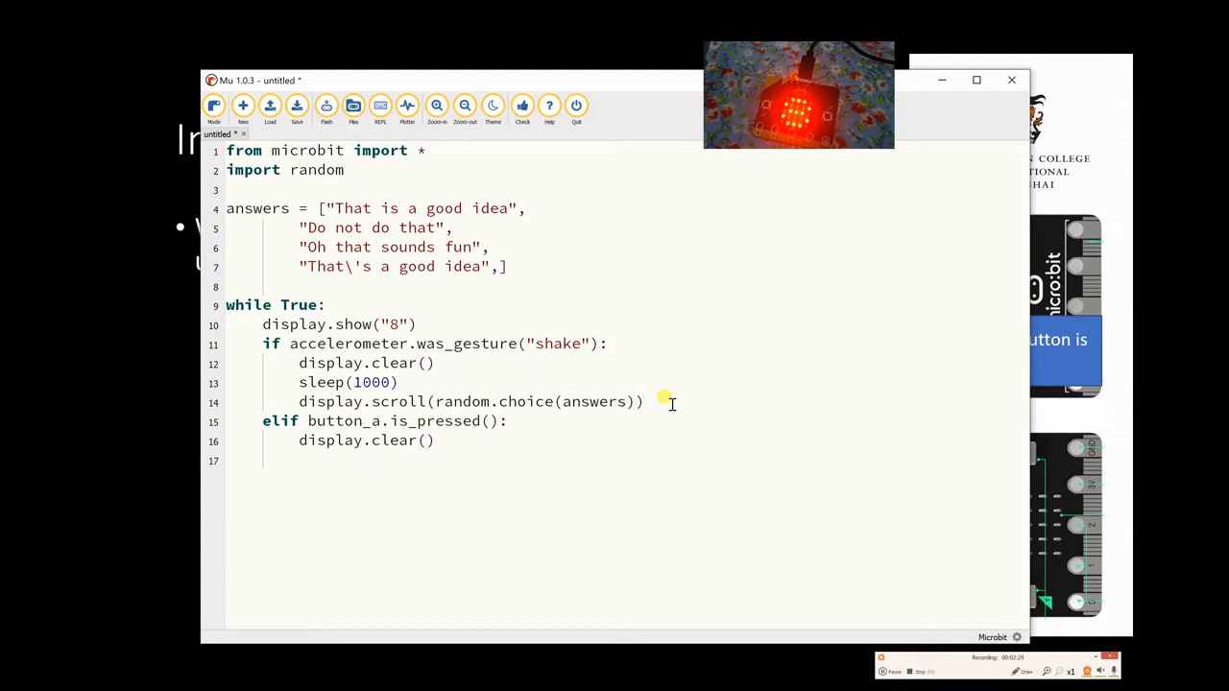
pyautogui.write('display.sc')
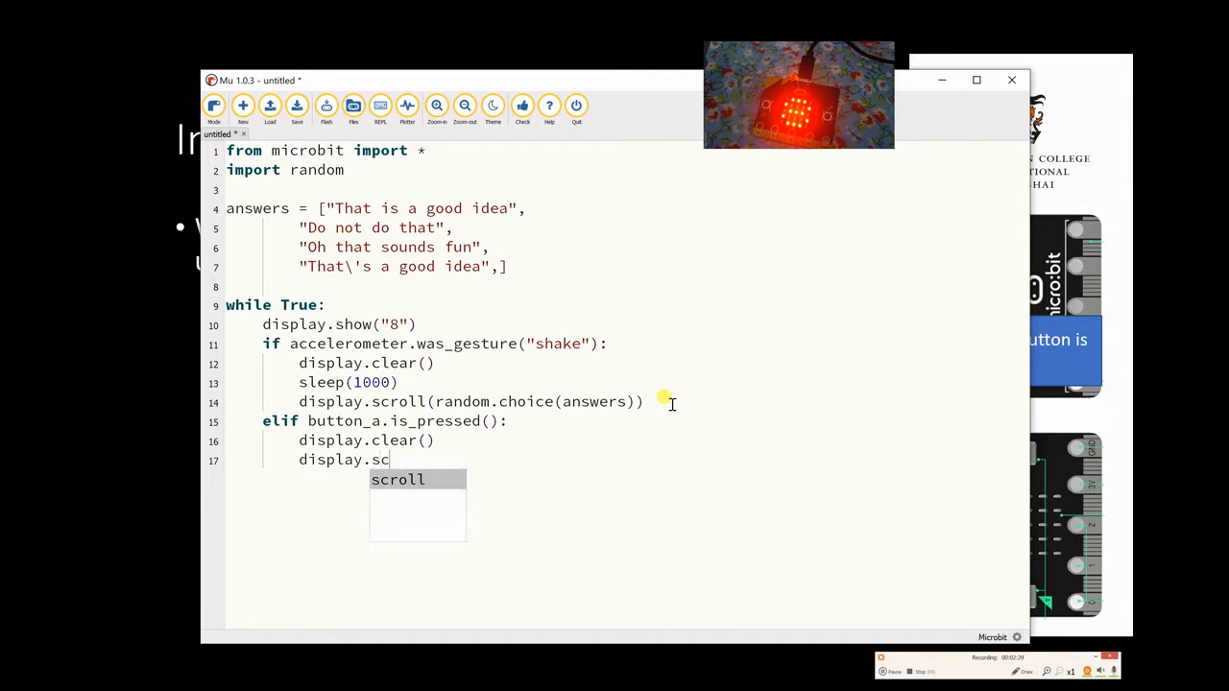
pyautogui.write('roll(random.choice')
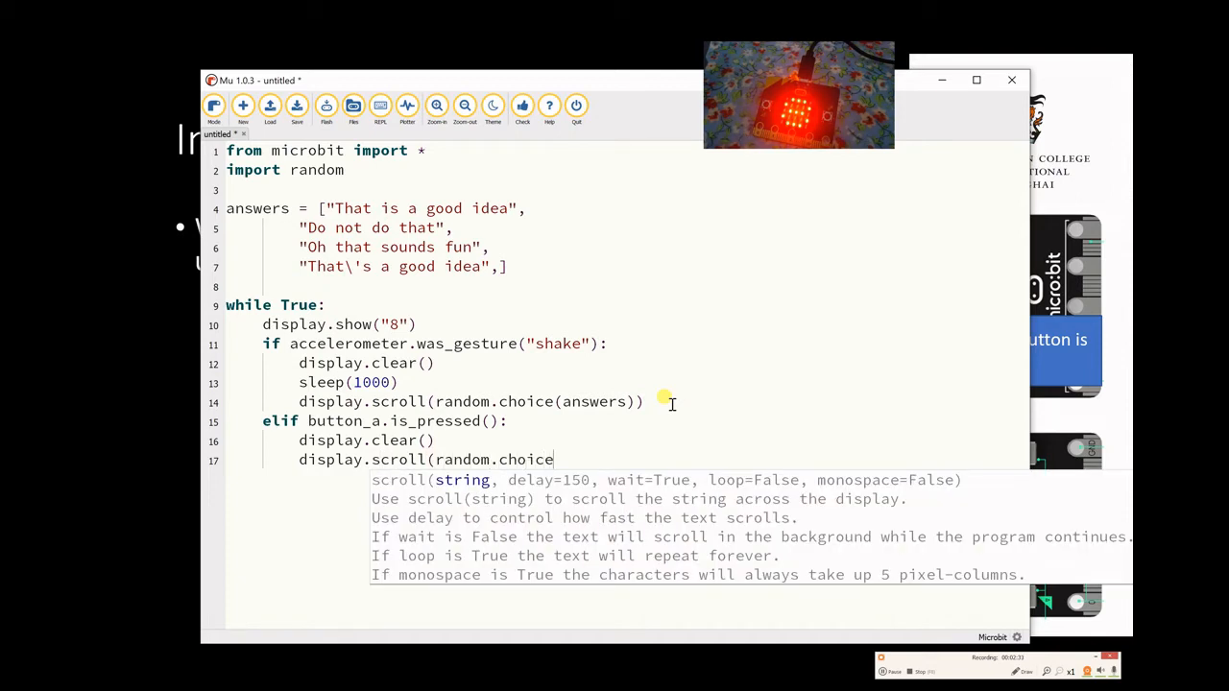
pyautogui.write('(answers')
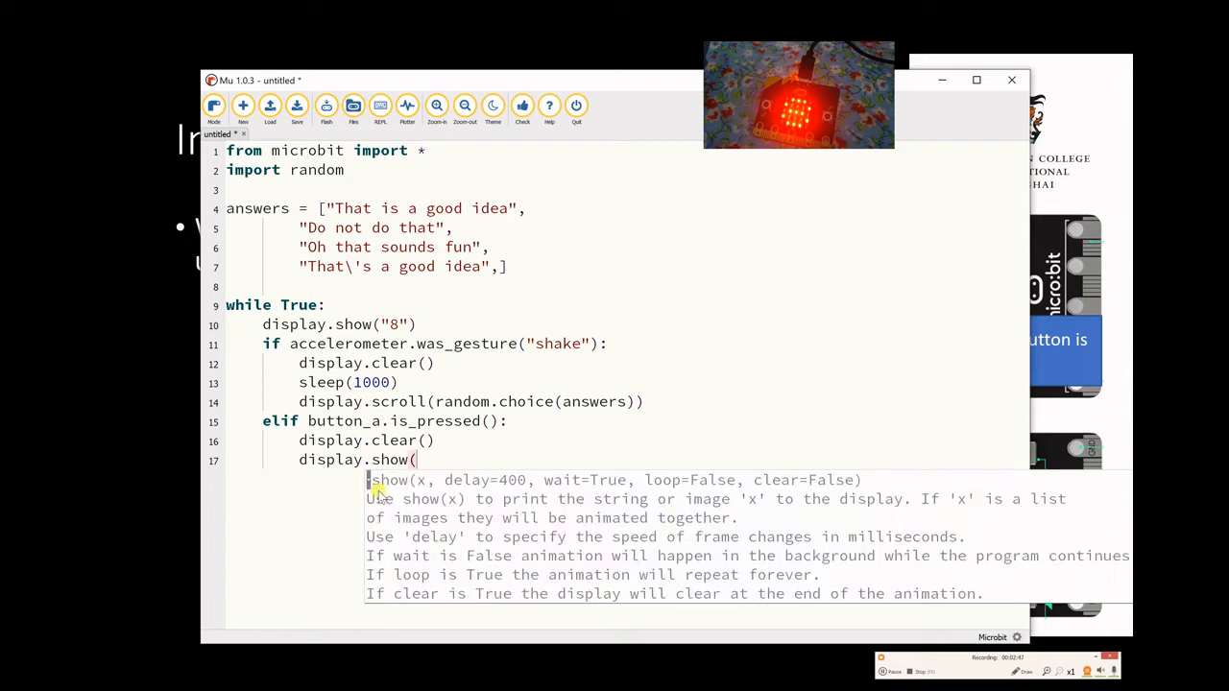
pyautogui.write('Image.')
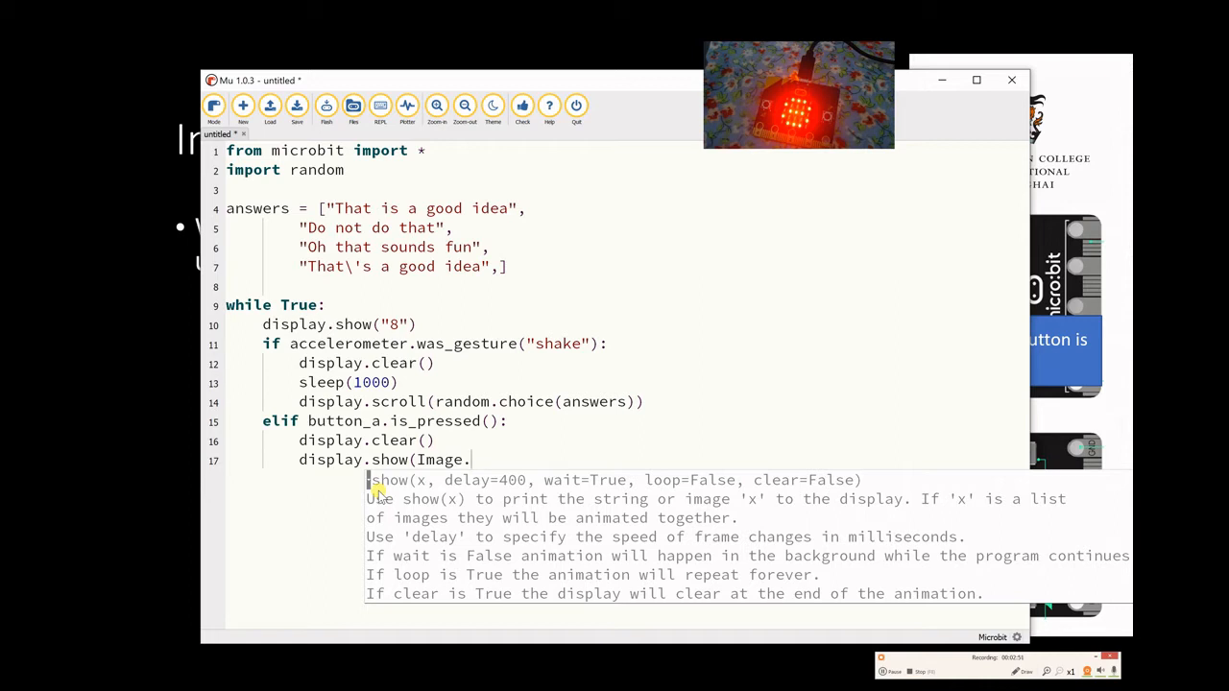
pyautogui.write('DUCK')
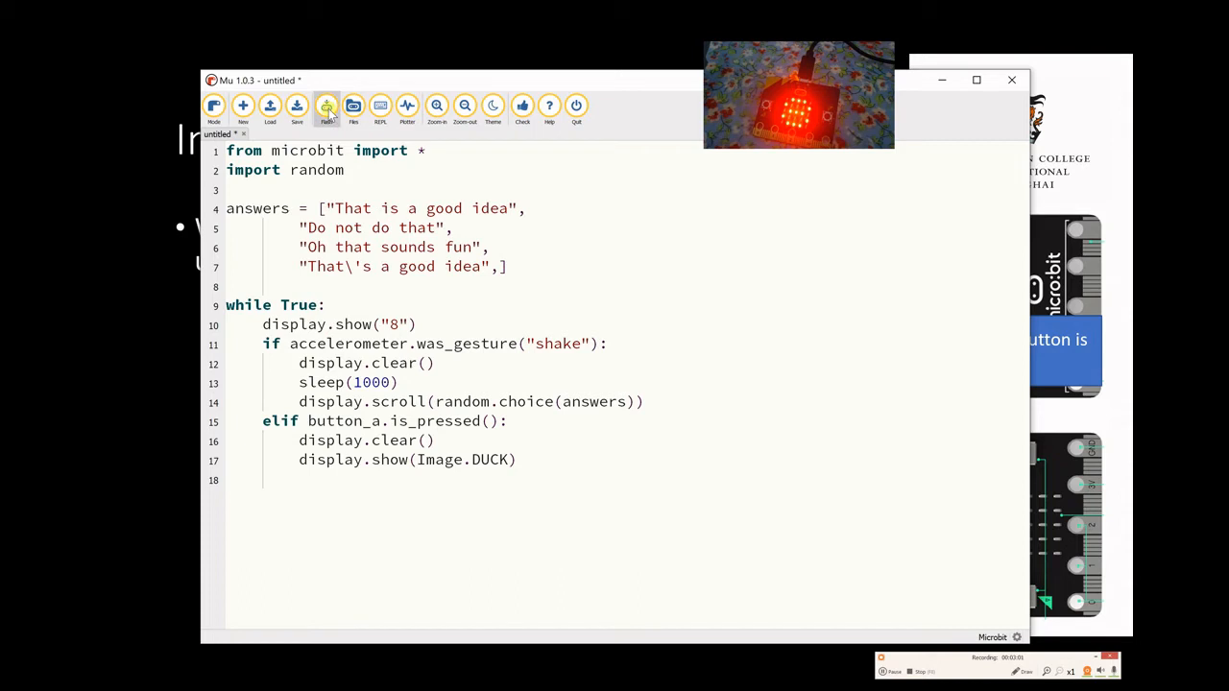
# - Add sleep(50) after showing 8, switch button A to was_pressed, and flash
pyautogui.click(326, 106)
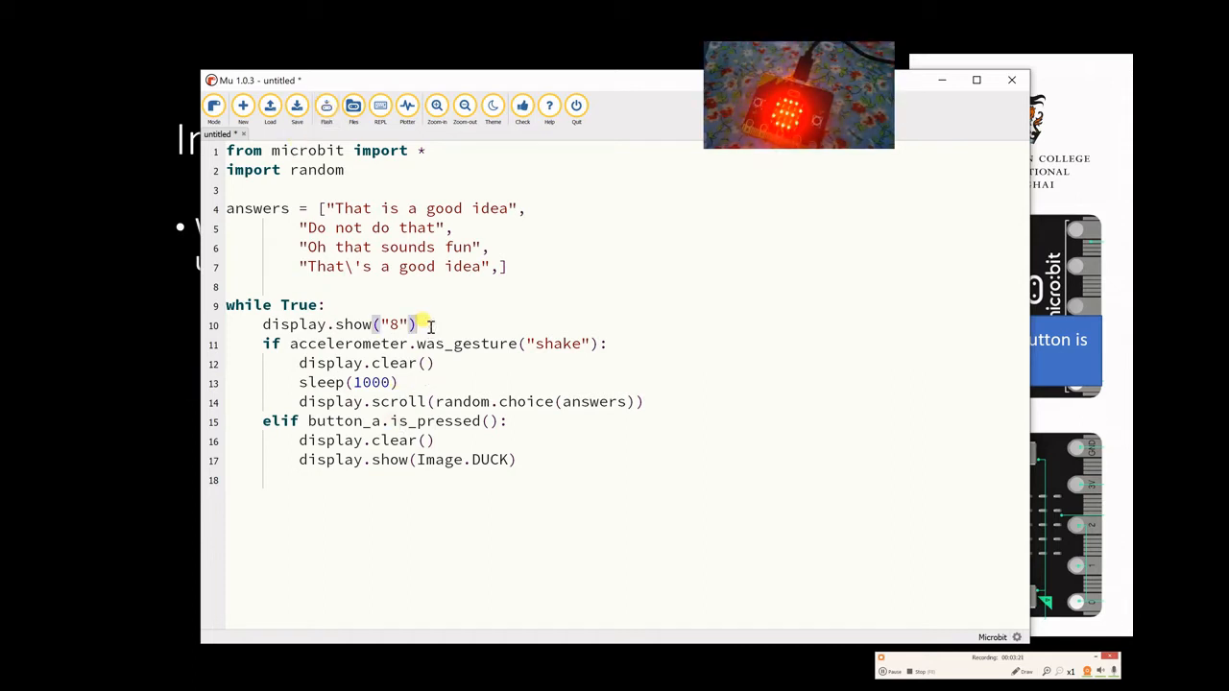
pyautogui.write('sleep(50')
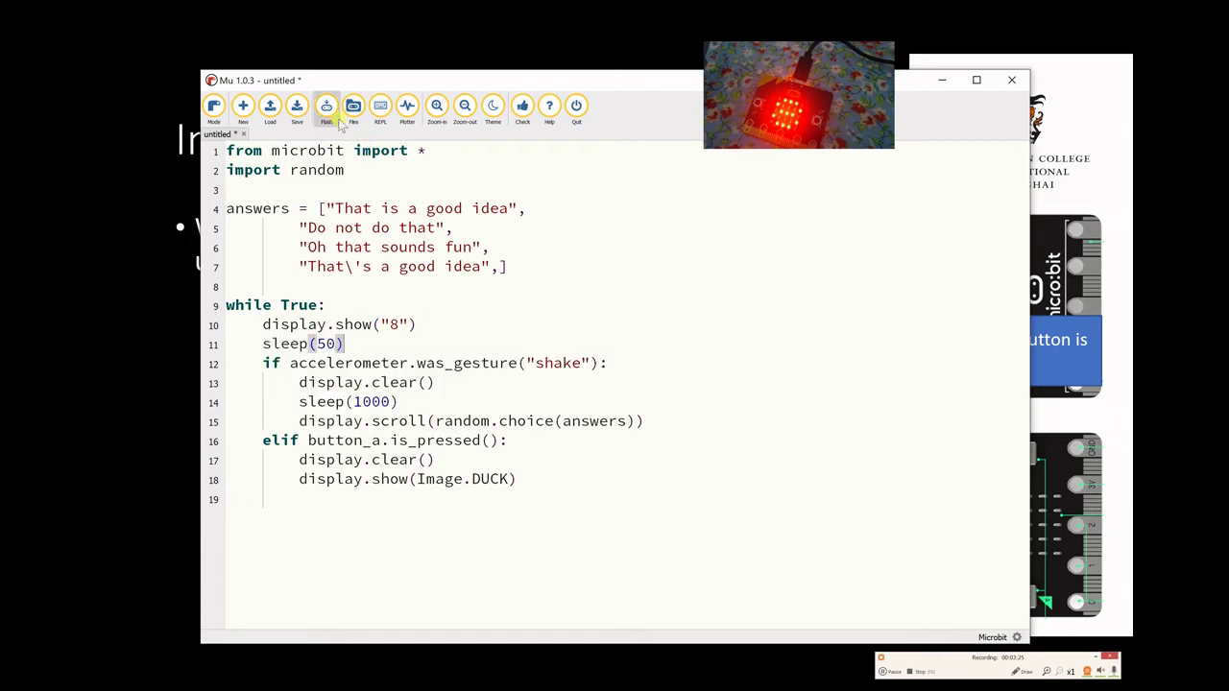
pyautogui.click(326, 105)
pyautogui.write('wa')
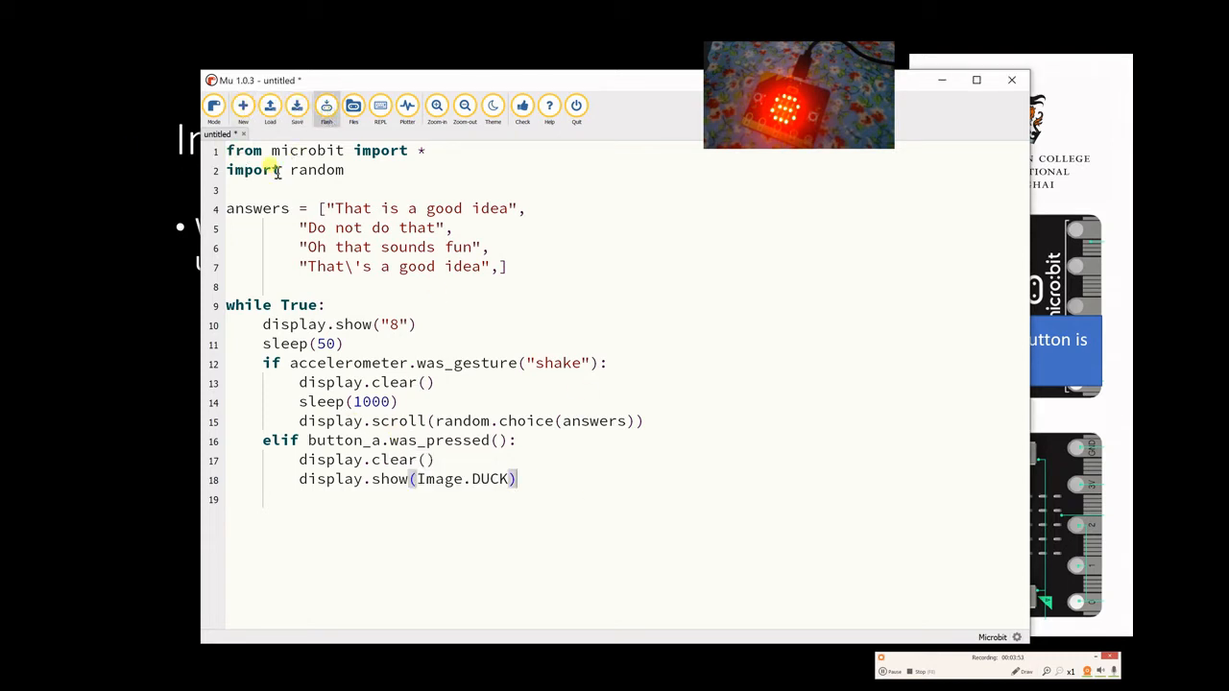
pyautogui.click(326, 106)
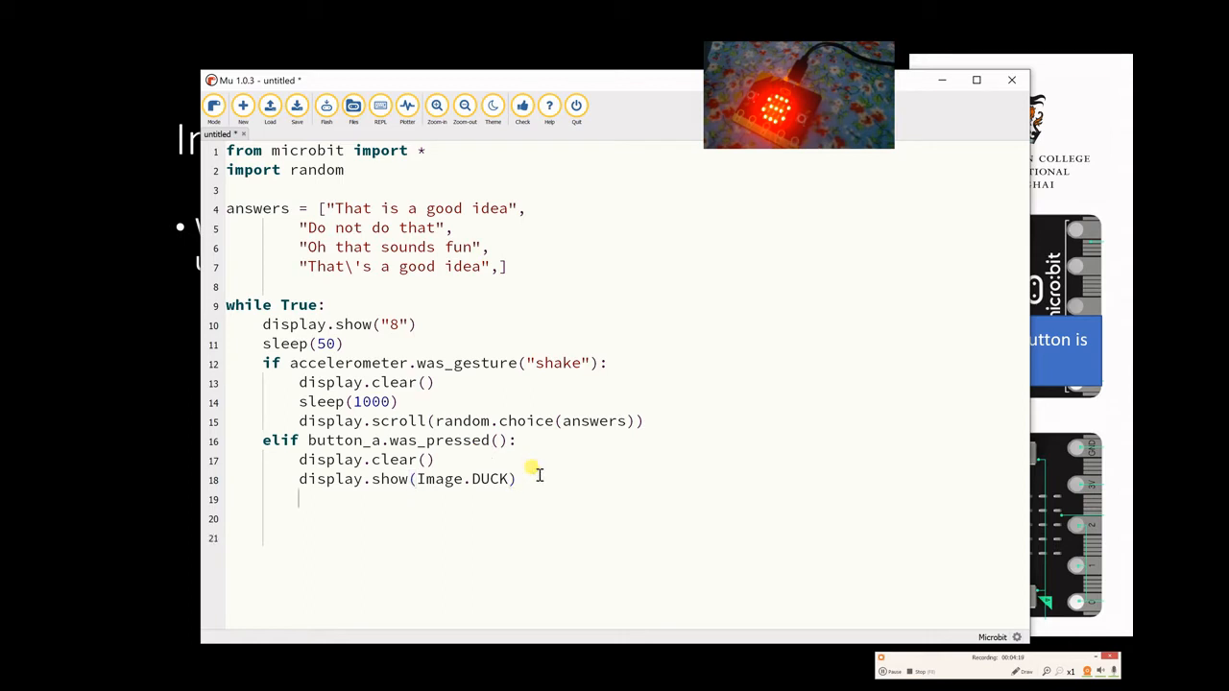
# - Insert sleep(2000) after showing the duck image, then flash the program
pyautogui.write('sleep(')
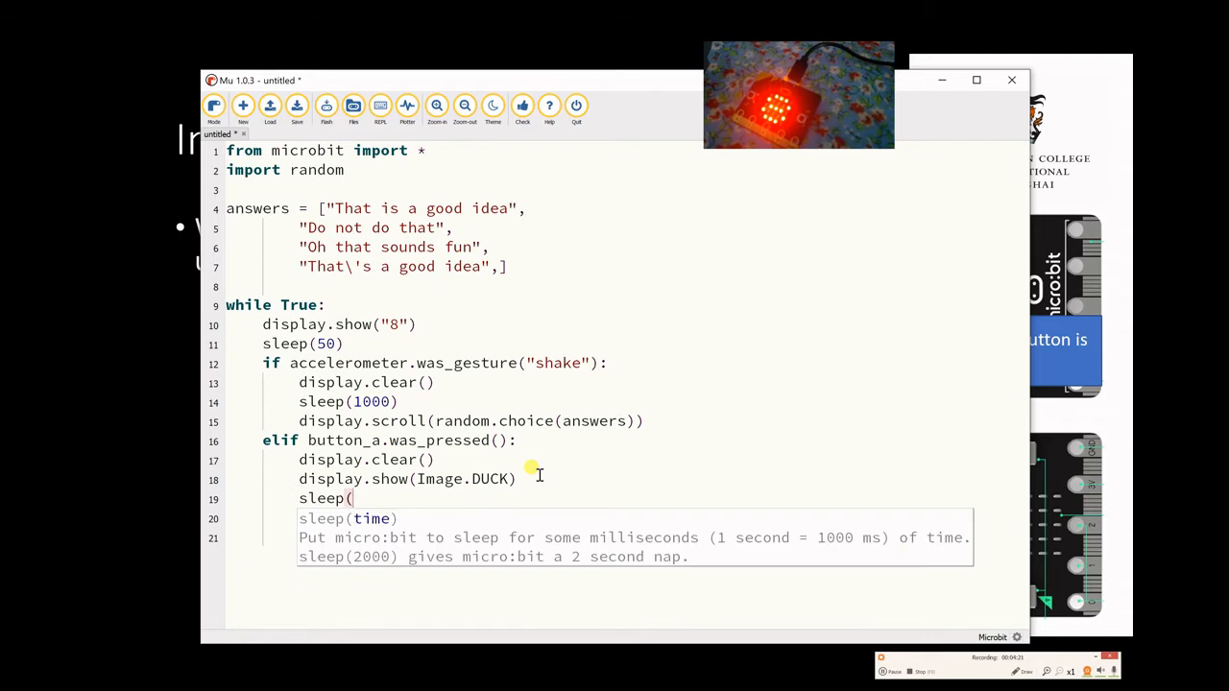
pyautogui.write('2000)')
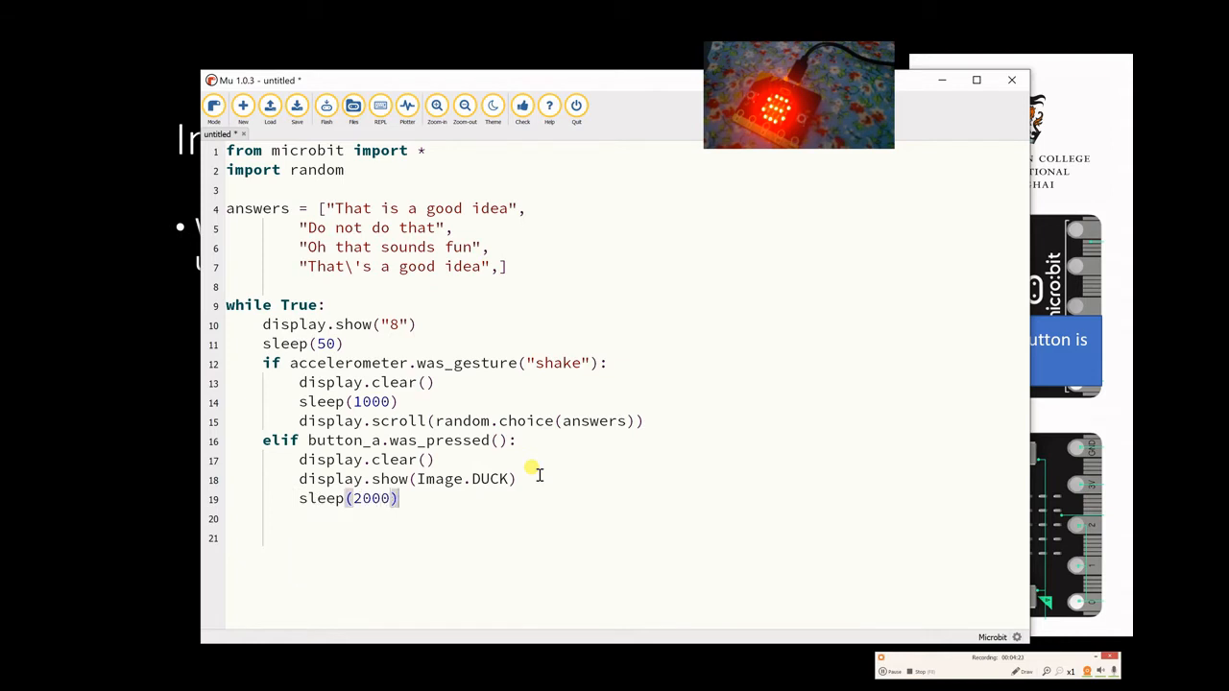
pyautogui.moveTo(300, 151)
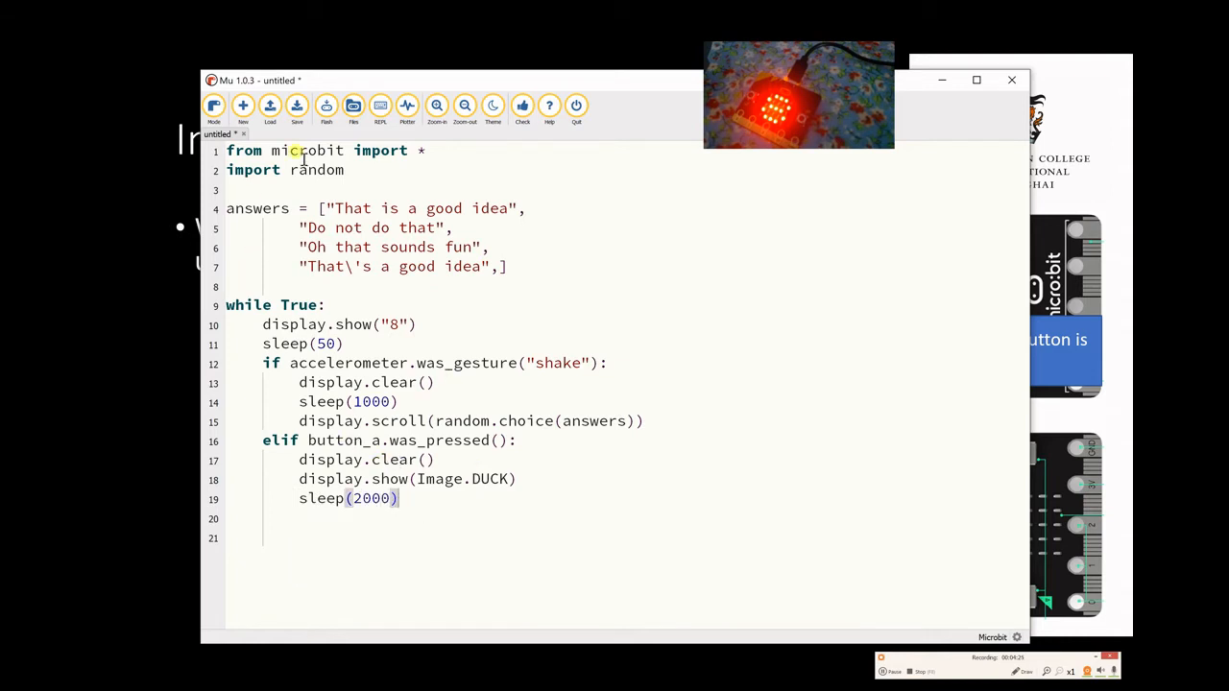
pyautogui.click(325, 107)
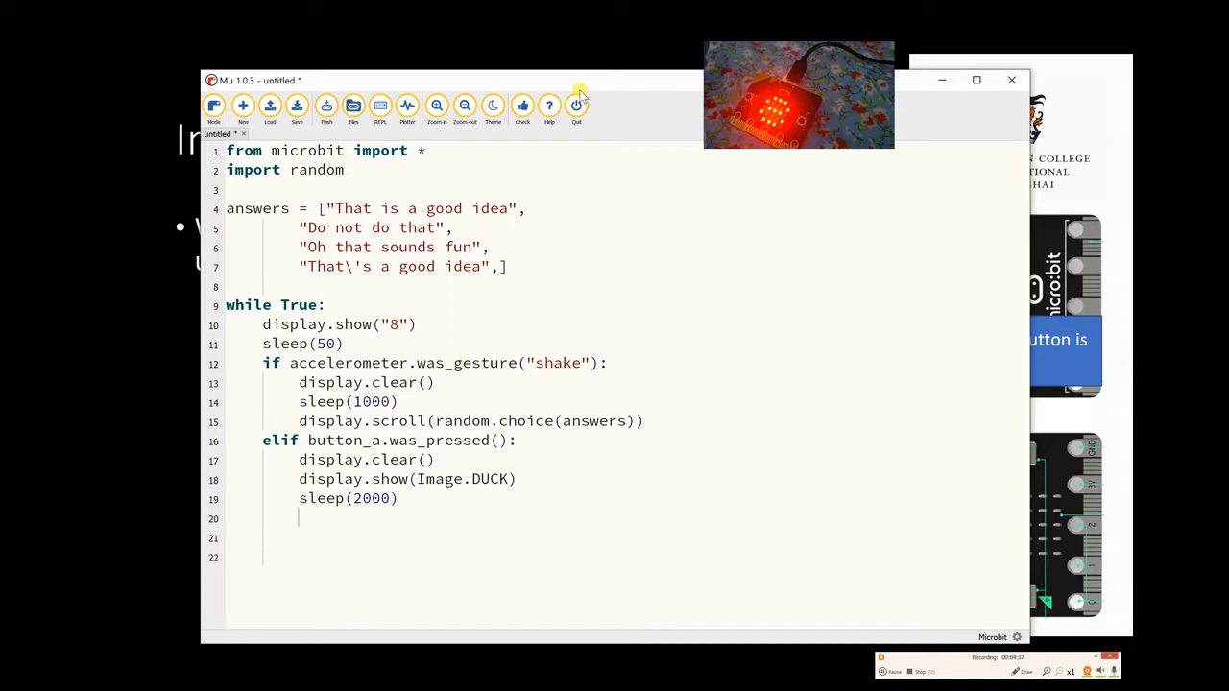
# - Add the condition elif button_b.was_pressed(): to the loop
pyautogui.write('elif')
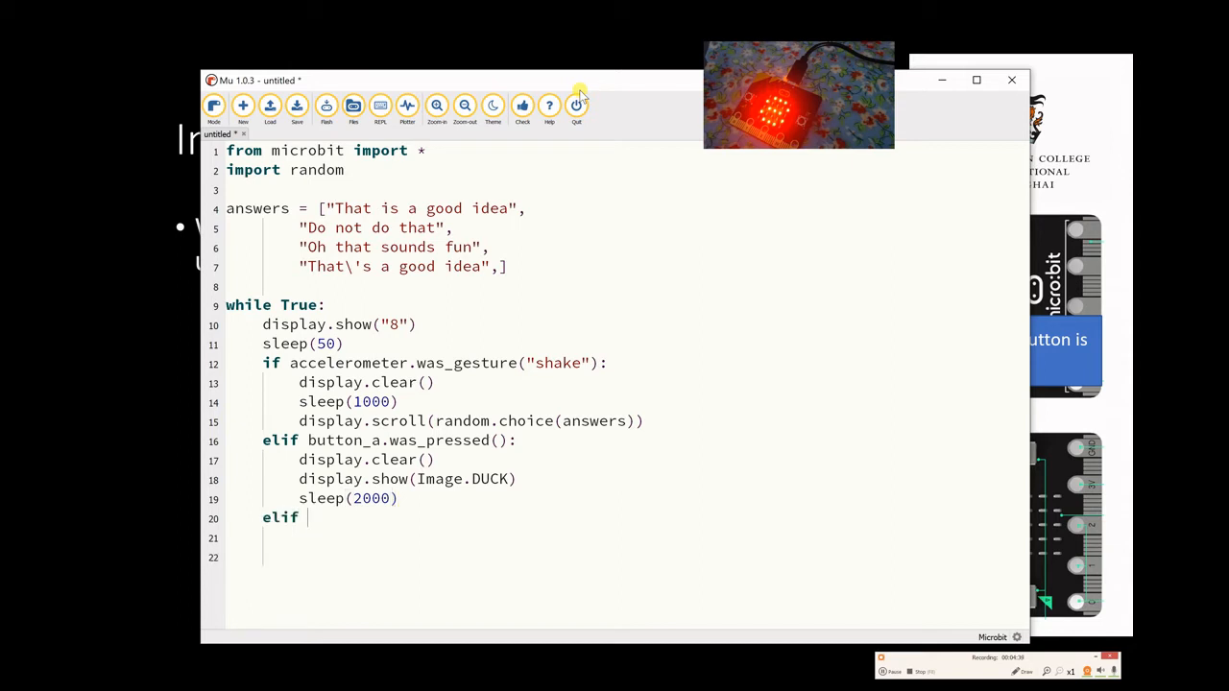
pyautogui.write('button')
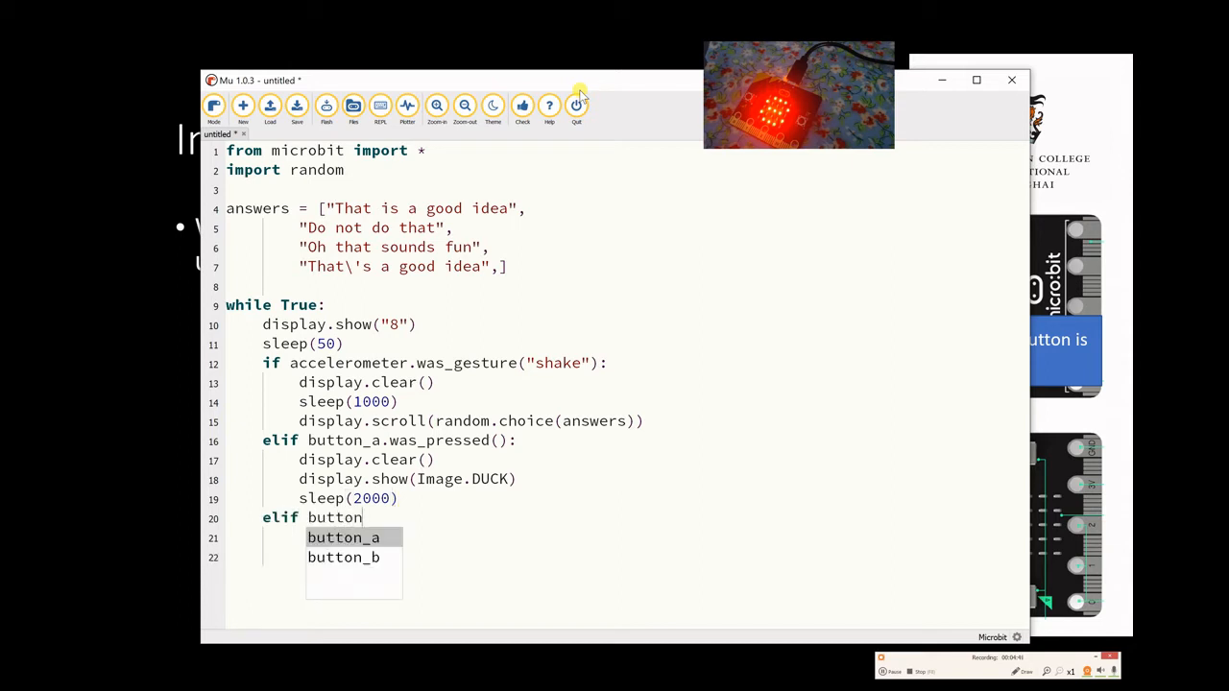
pyautogui.write('_b.was')
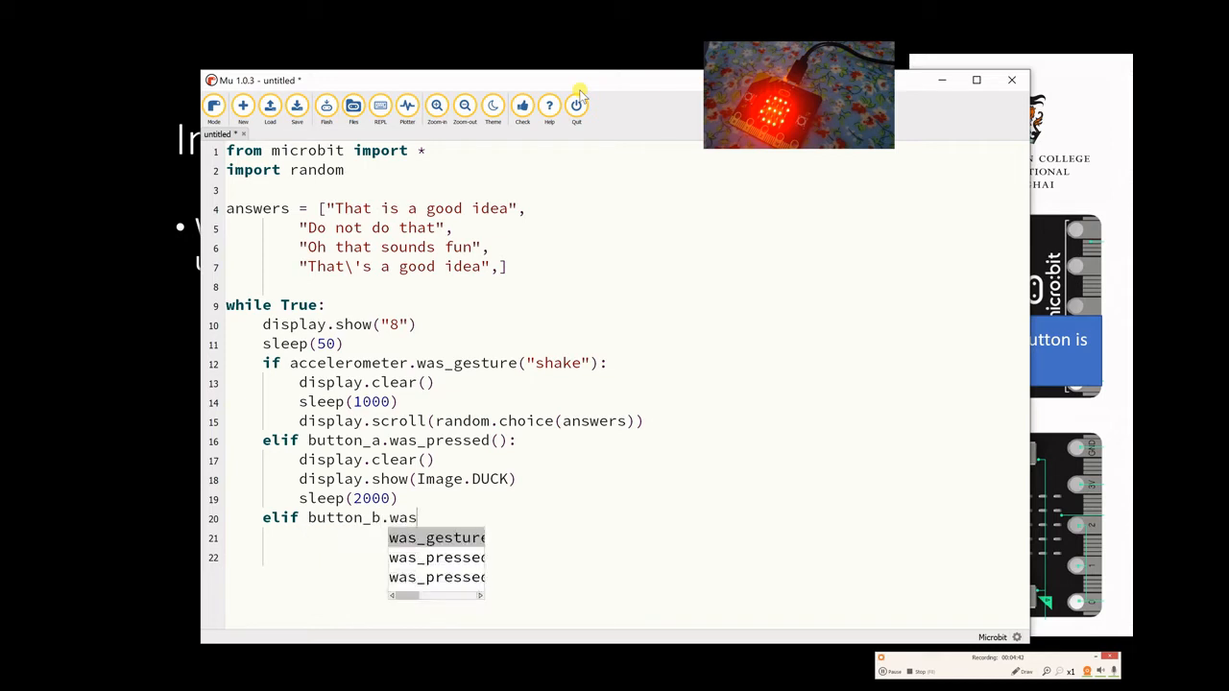
pyautogui.press('Tab')
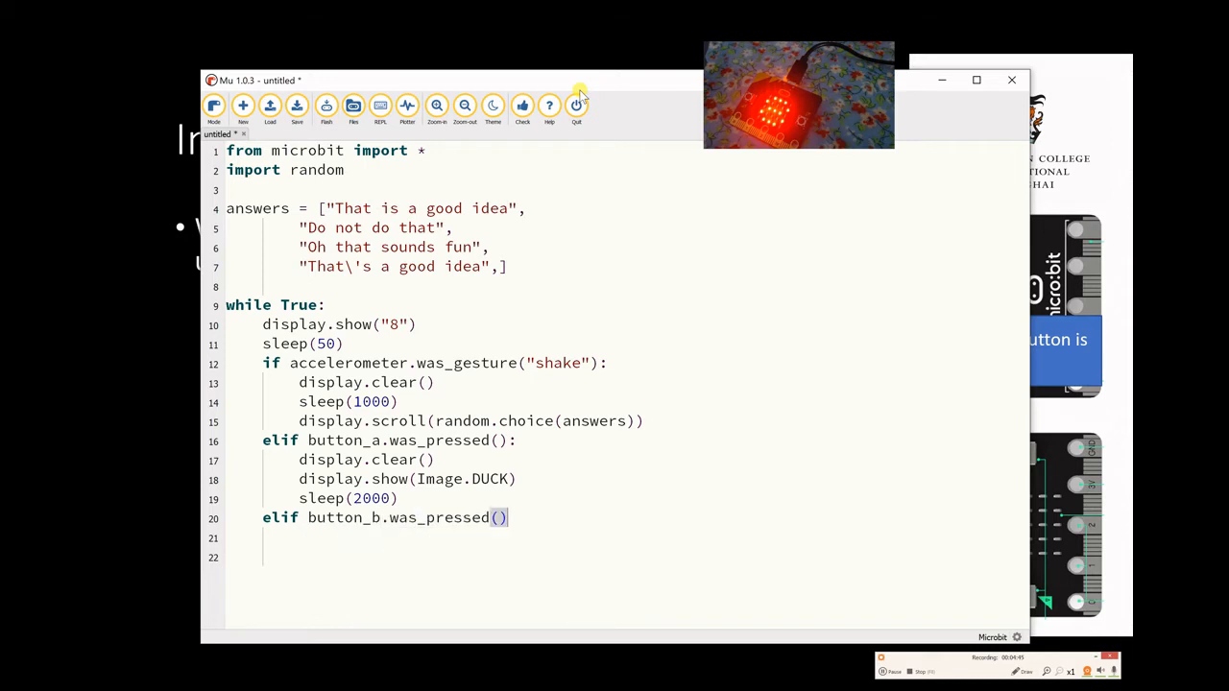
pyautogui.write(':')
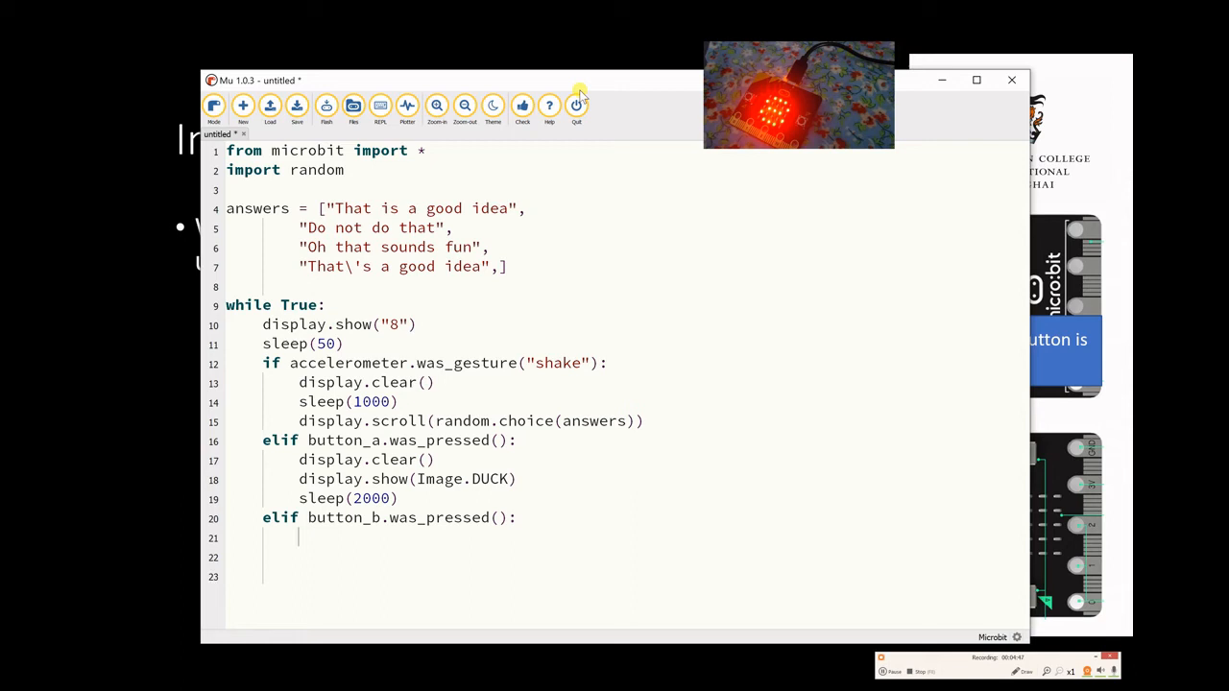
# - Fill the button B branch with display.clear() and display.show(Image.ANGRY)
pyautogui.write('display.cle')
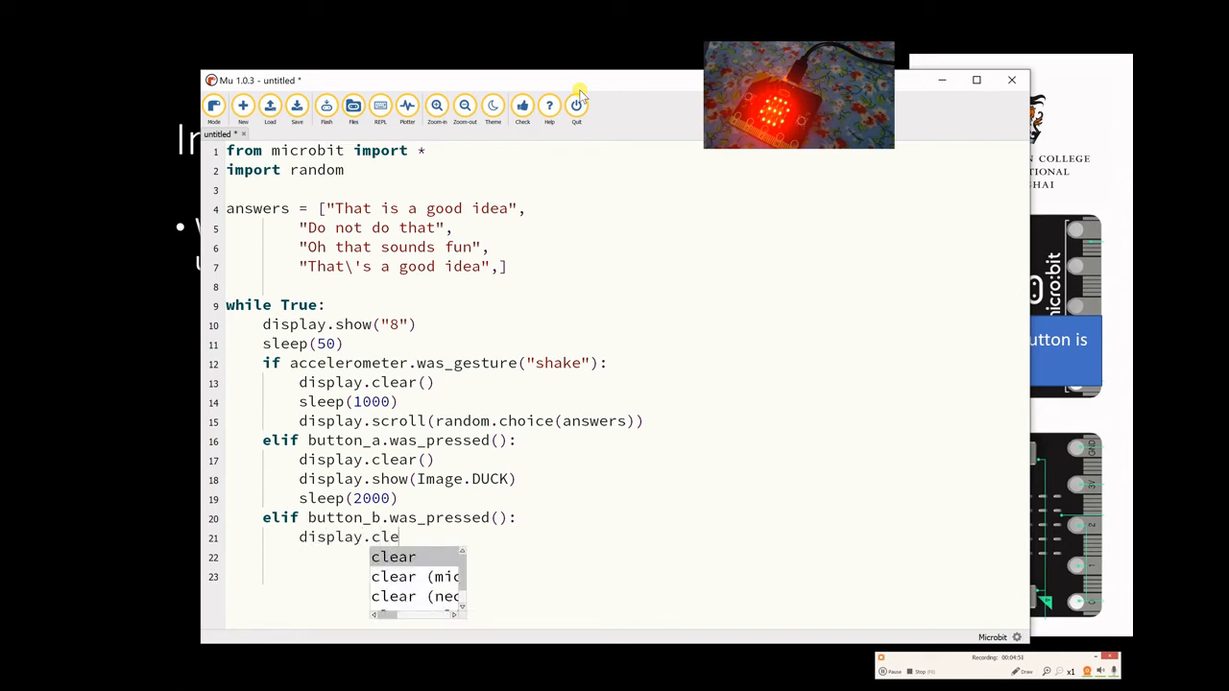
pyautogui.write('a')
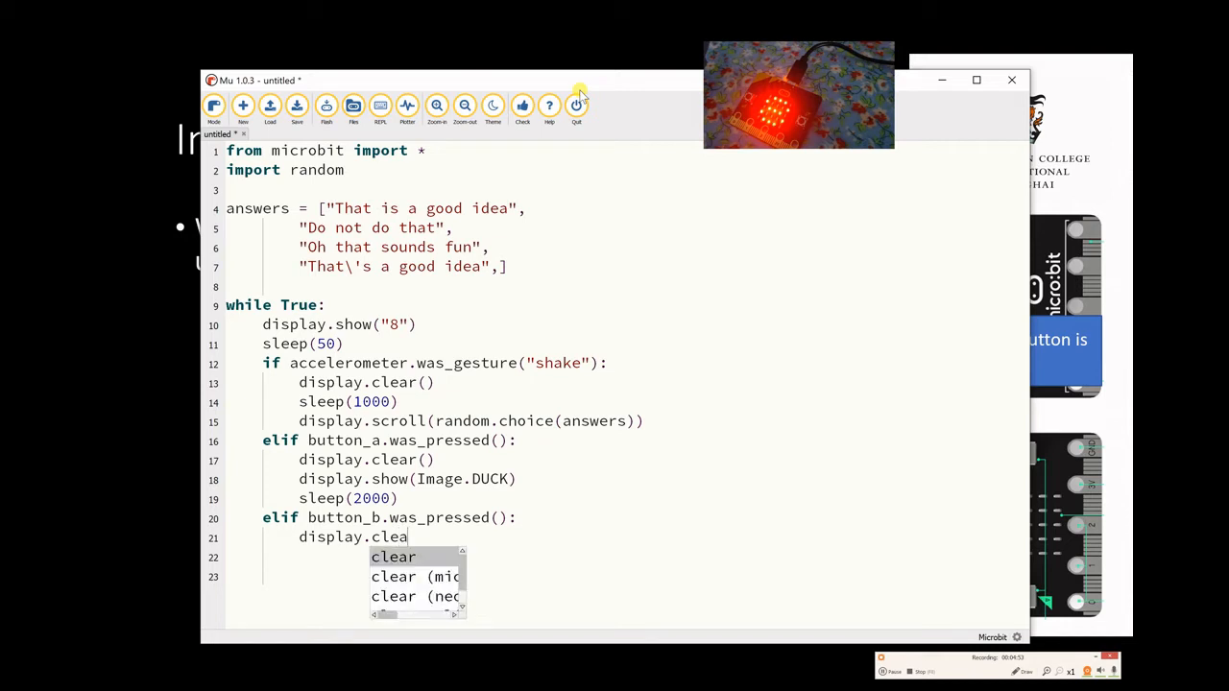
pyautogui.click(394, 557)
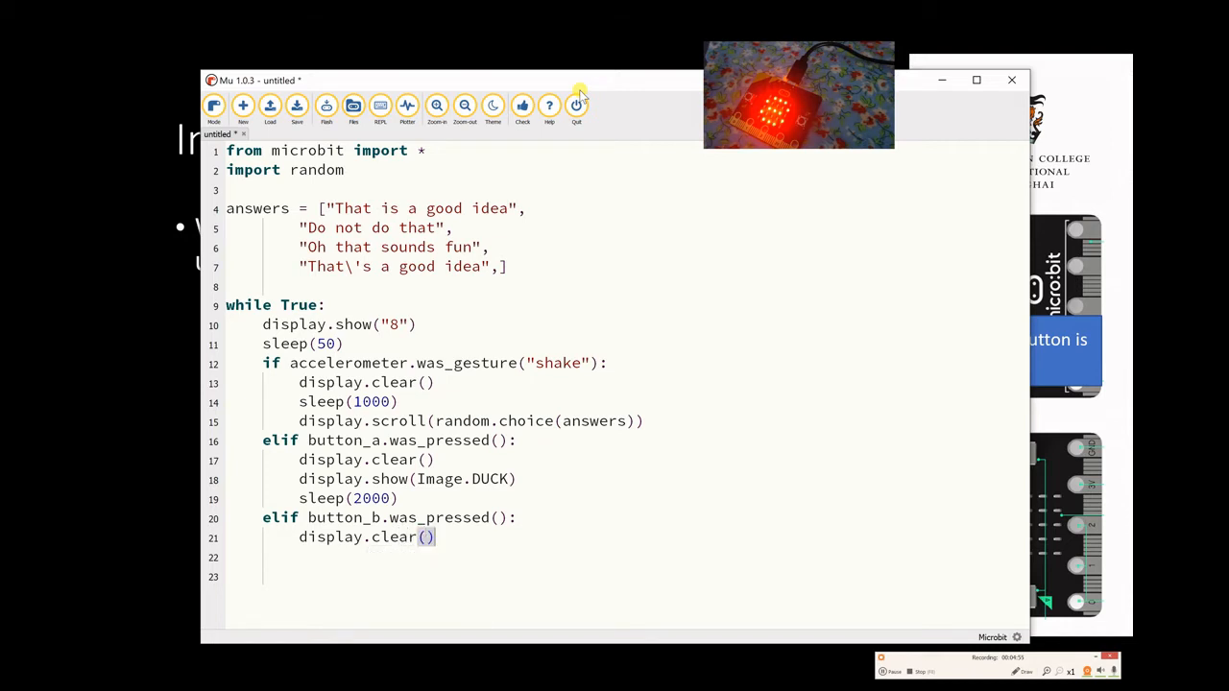
pyautogui.write('display')
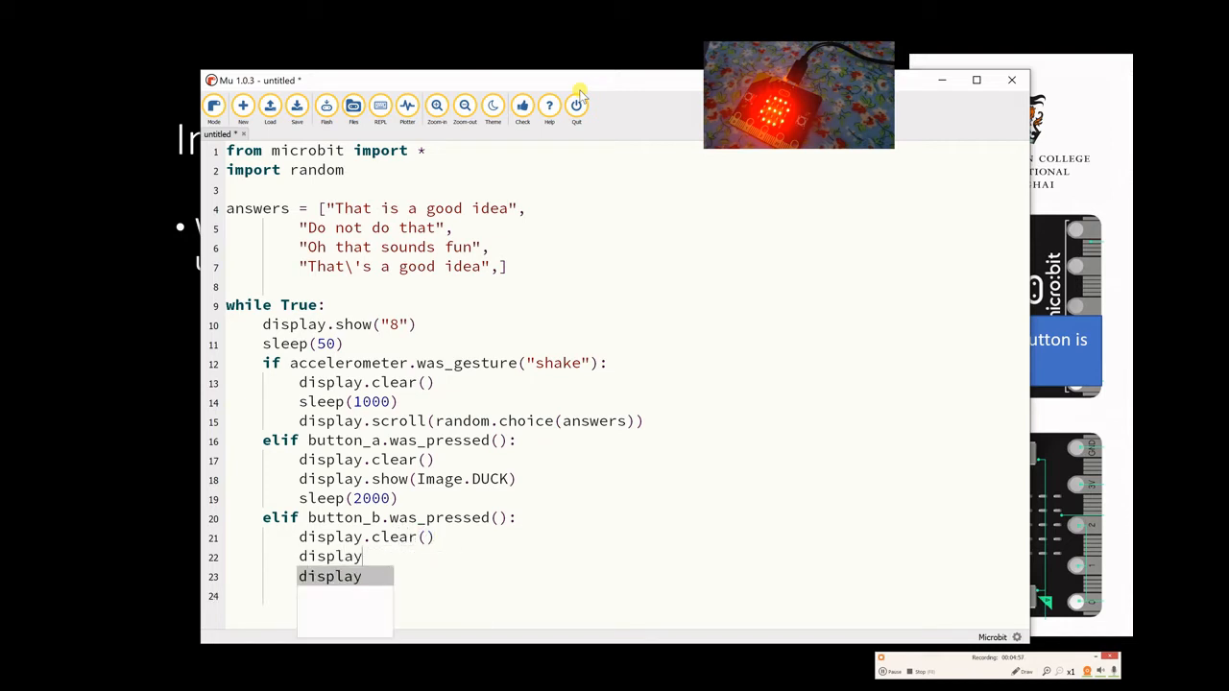
pyautogui.write('.show(Image')
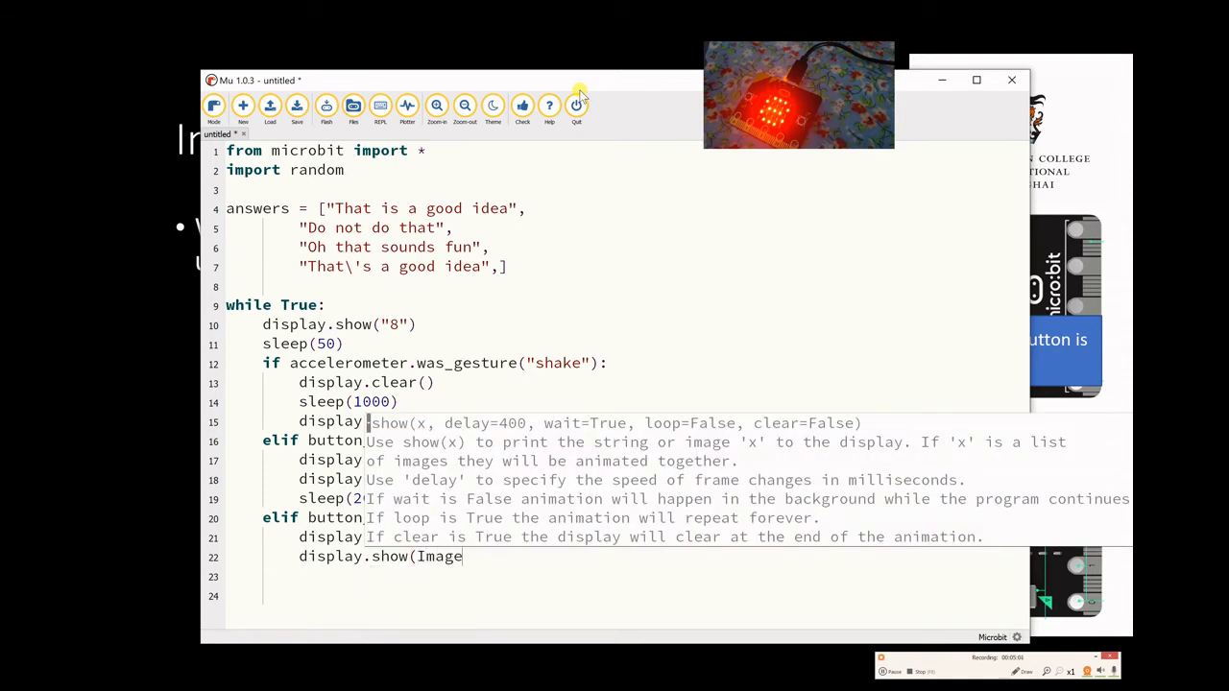
pyautogui.write('.ANGRY)')
pyautogui.click(624, 576)
pyautogui.write('sleep(2000)')
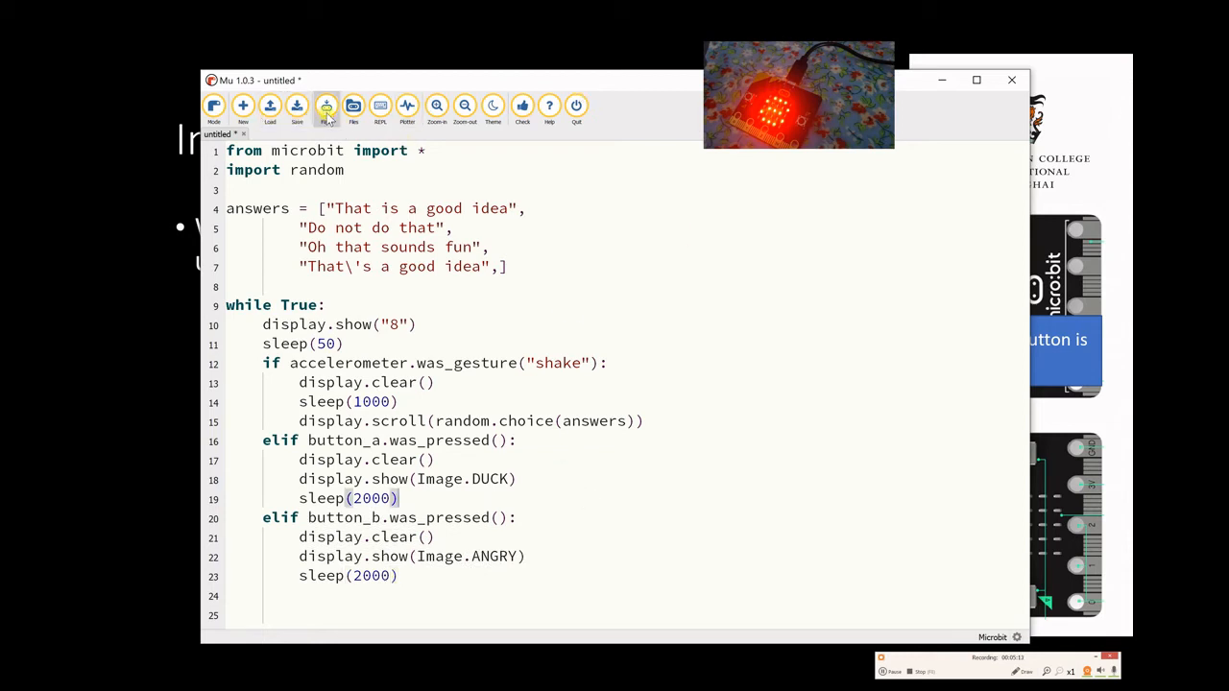
# - Flash the script with the A and B button branches to the micro:bit
pyautogui.click(326, 107)
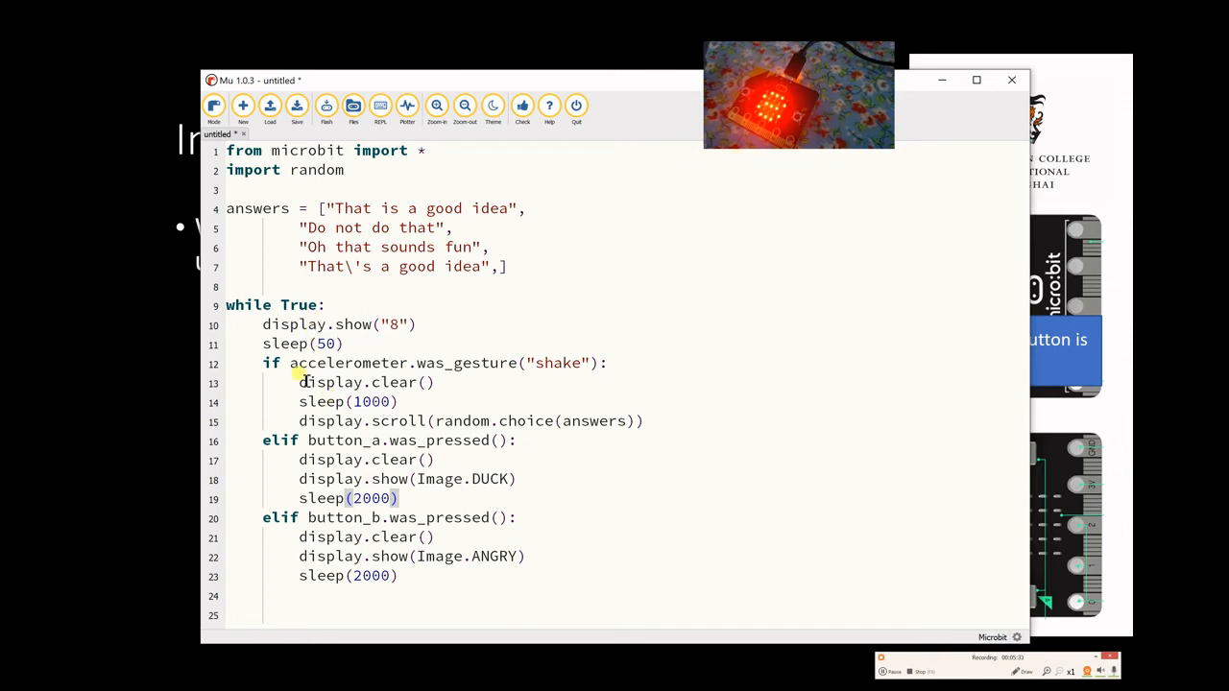
pyautogui.moveTo(287, 440)
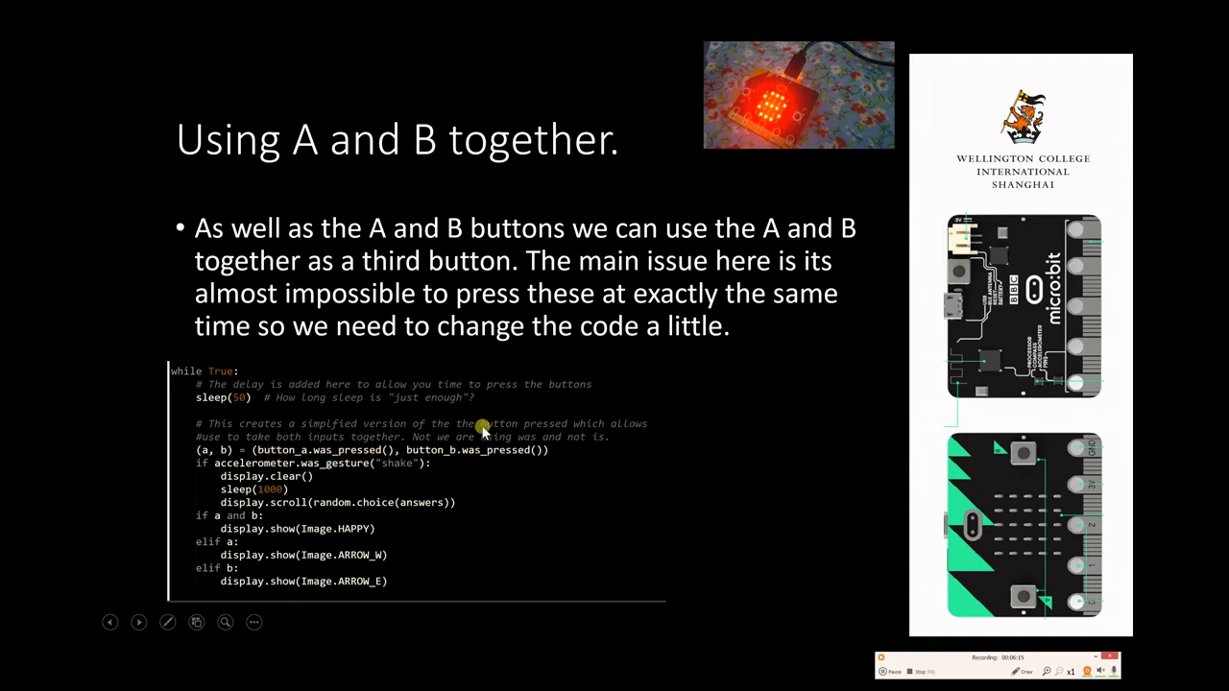
pyautogui.moveTo(476, 350)
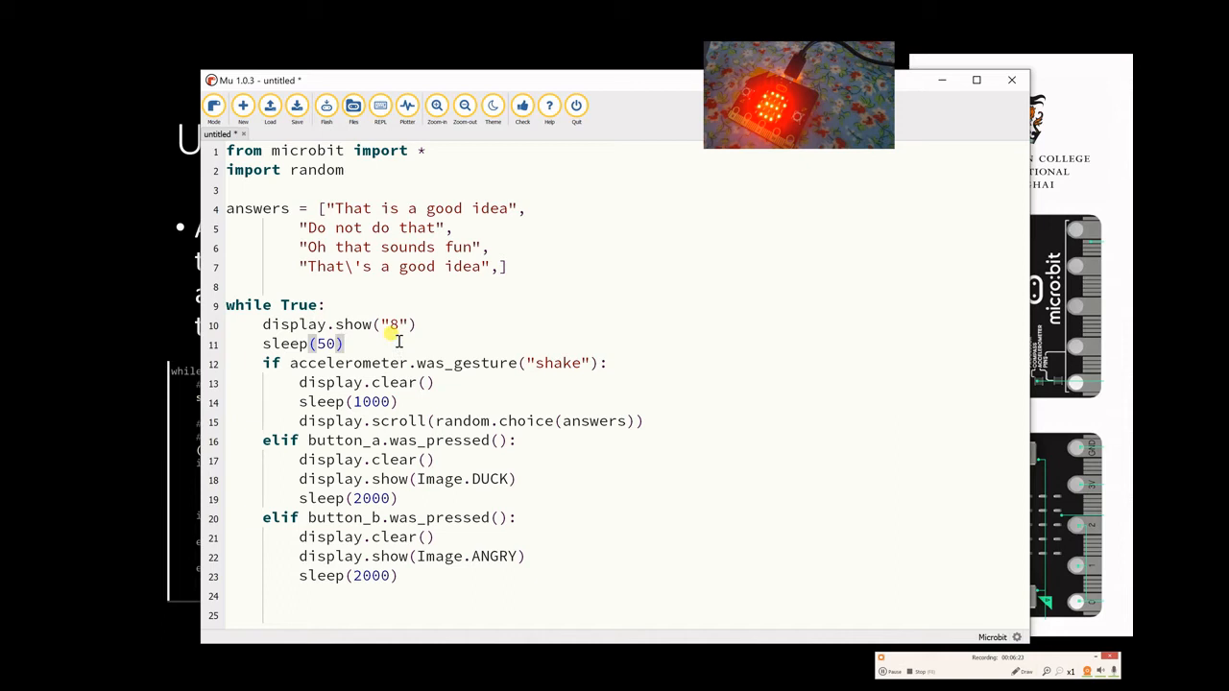
# - Store both button presses in a and b, and make the branches test them
pyautogui.write('(a,')
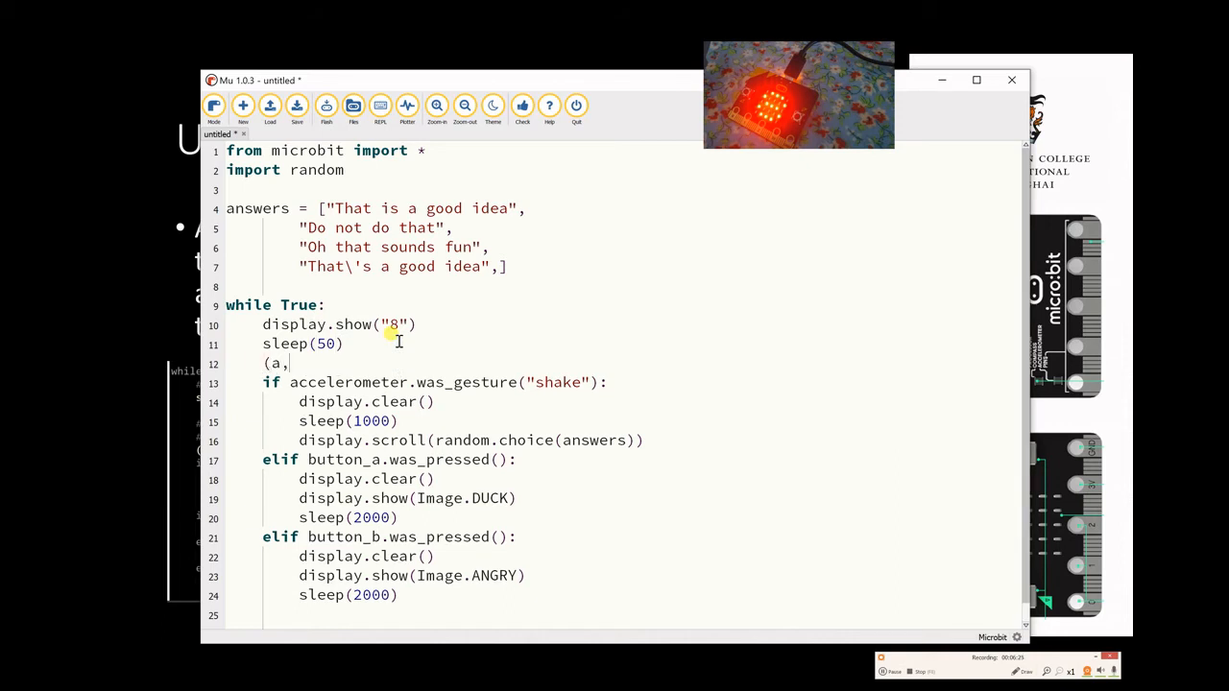
pyautogui.write('b) = (')
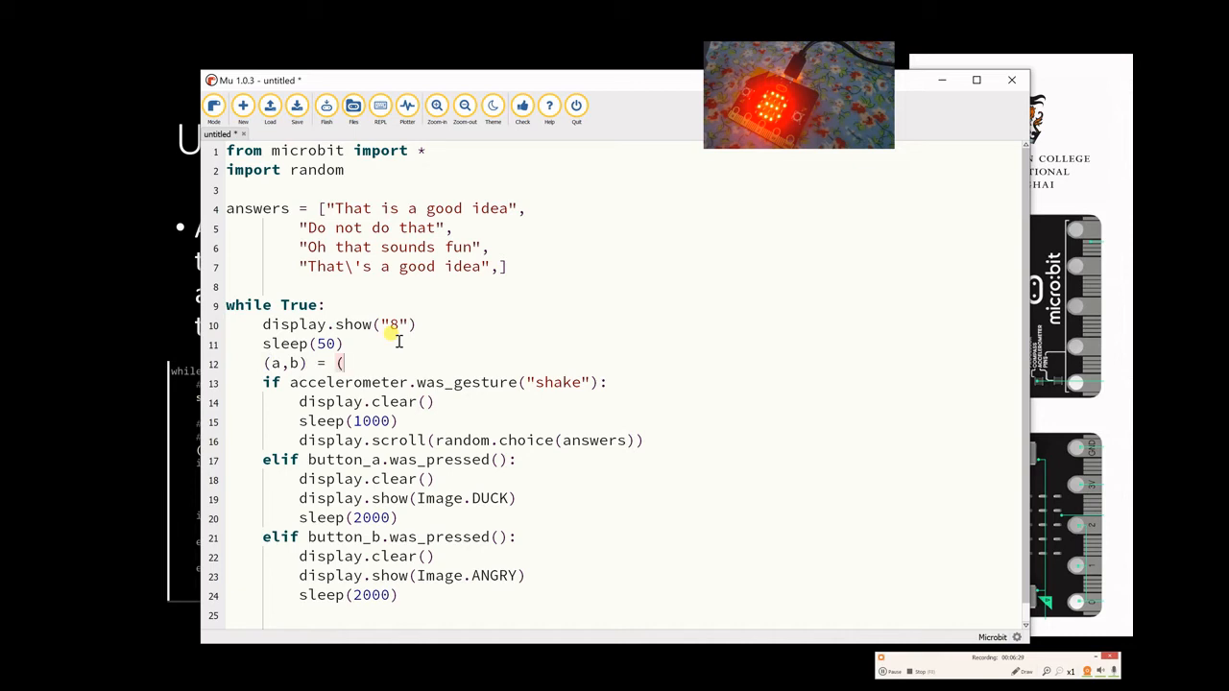
pyautogui.write('b')
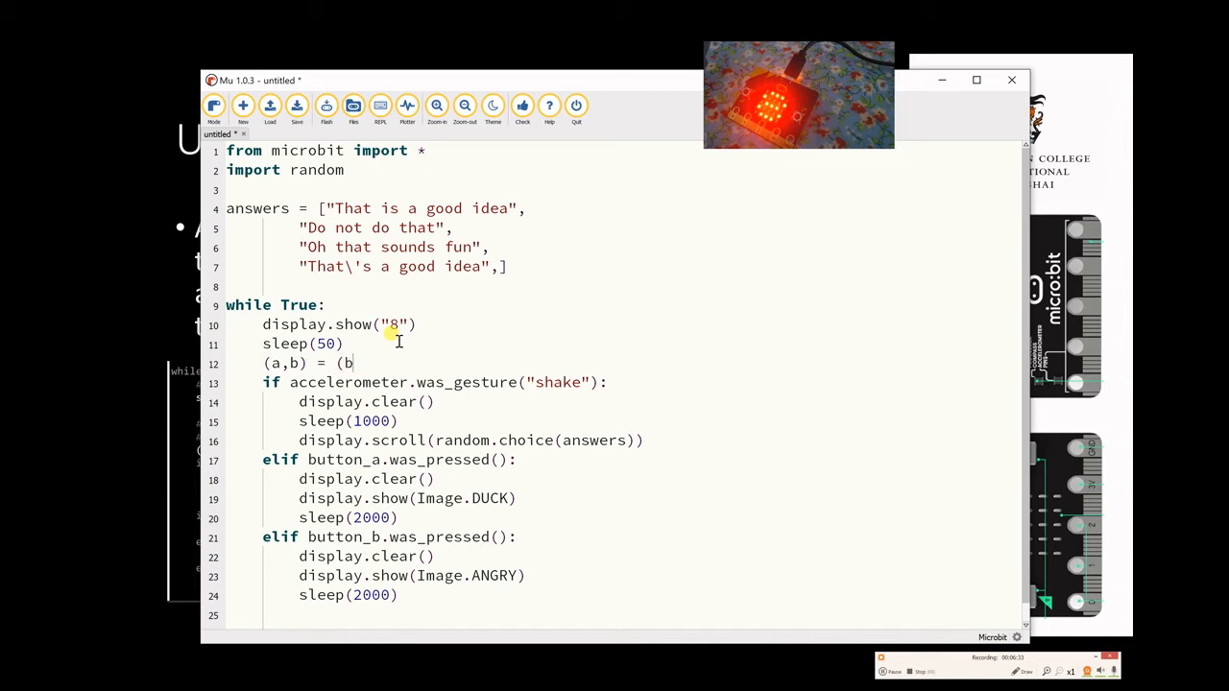
pyautogui.write('button_a.was_pressed')
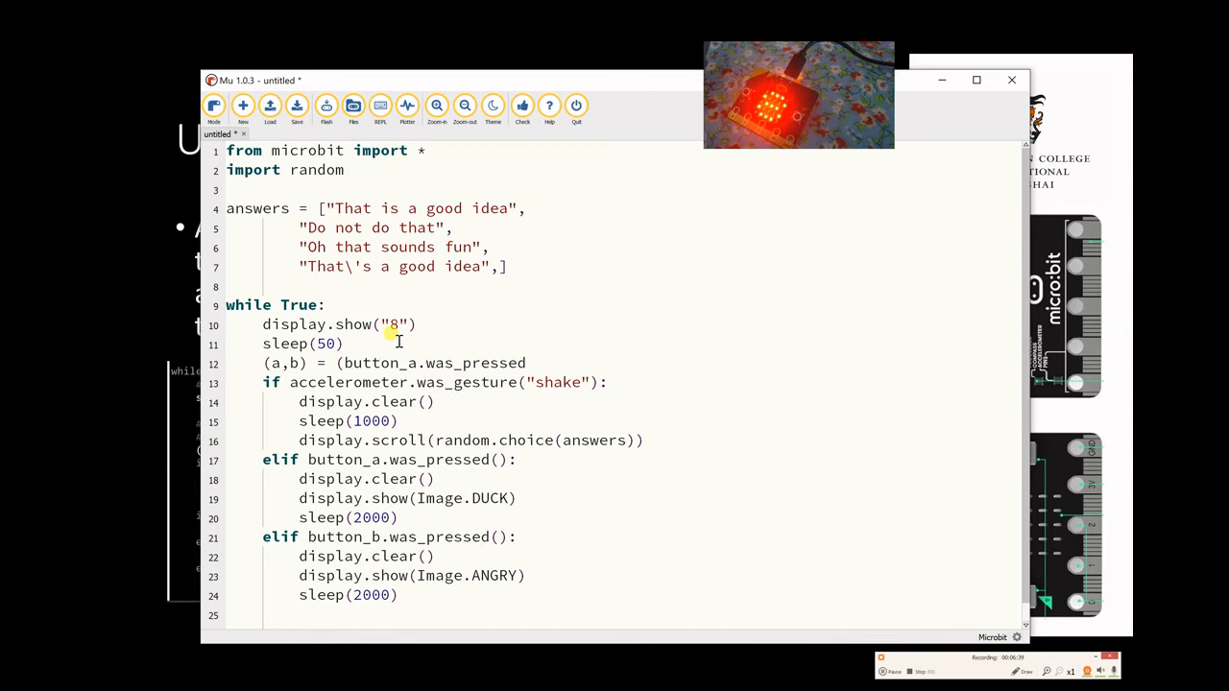
pyautogui.write('(),')
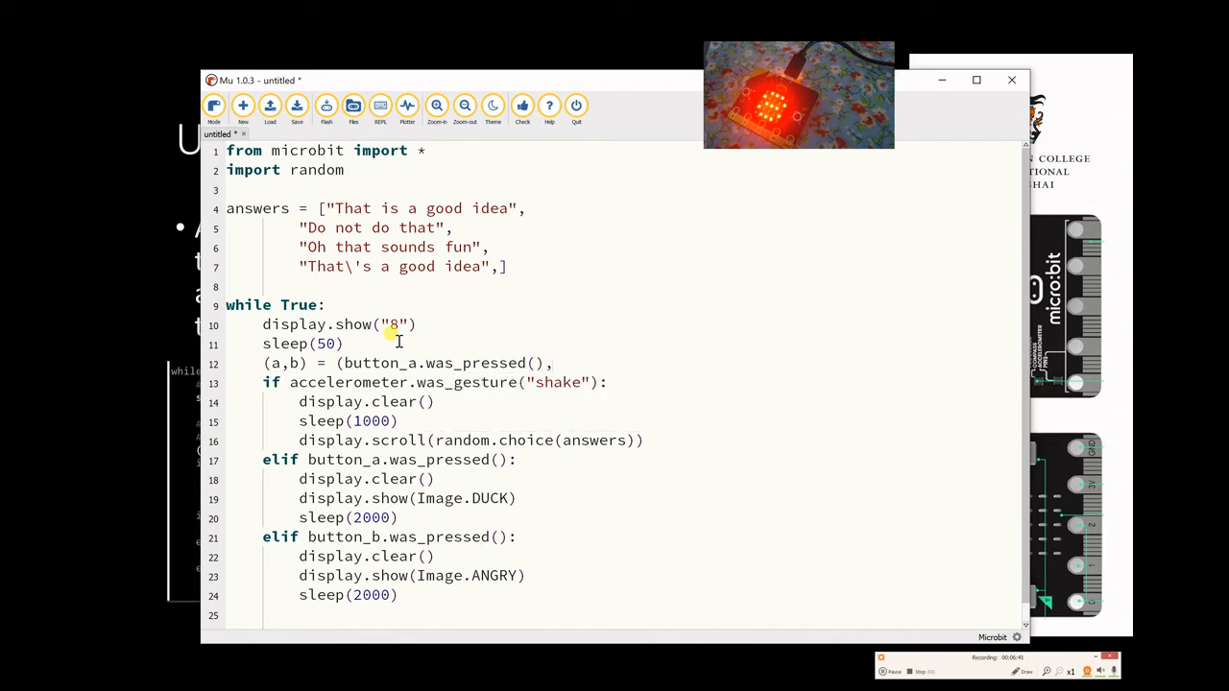
pyautogui.write('button_b')
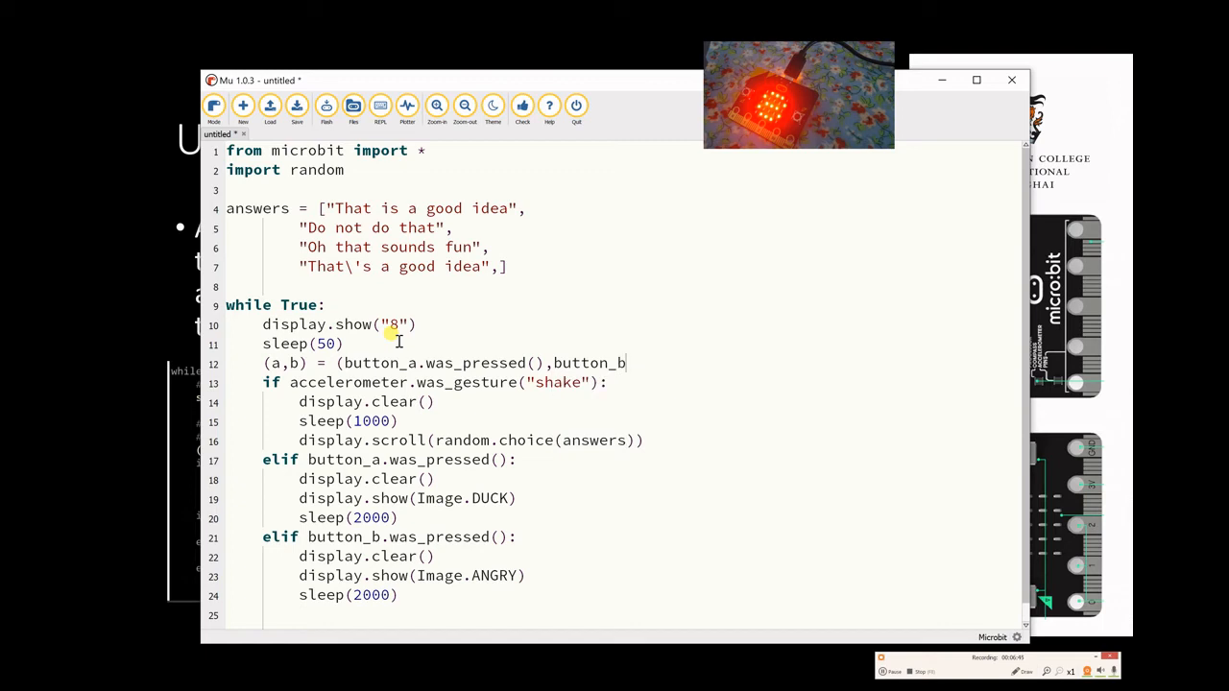
pyautogui.write('.was_pressed())')
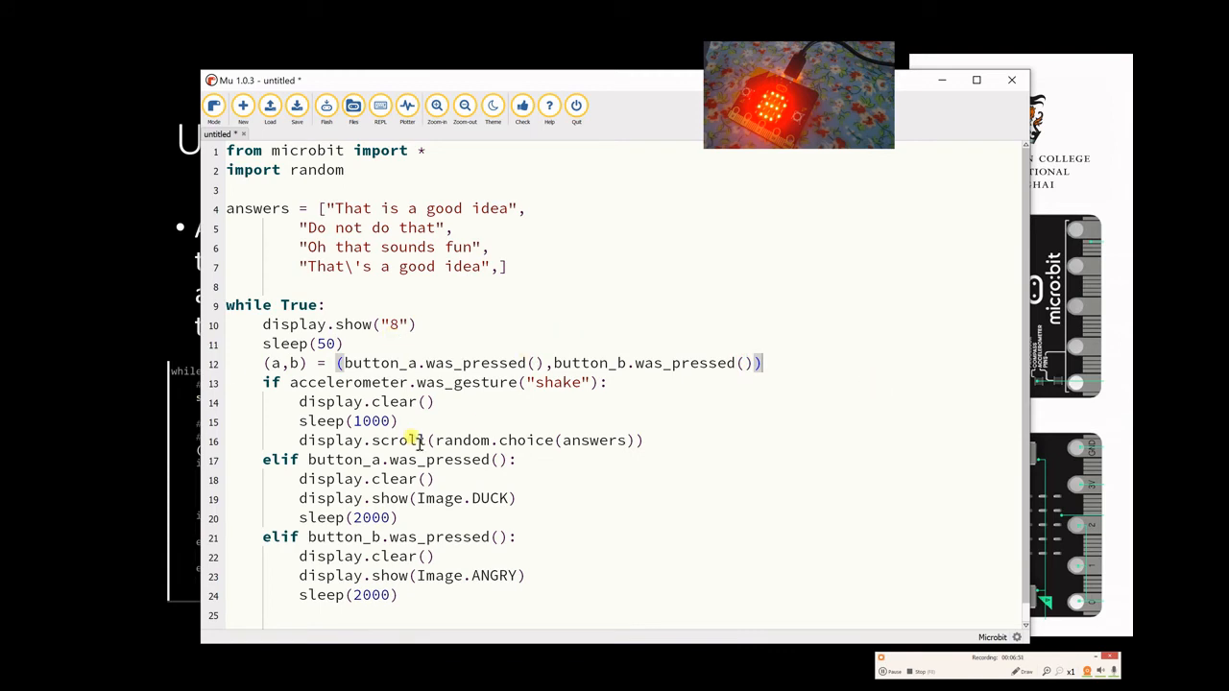
pyautogui.moveTo(498, 451)
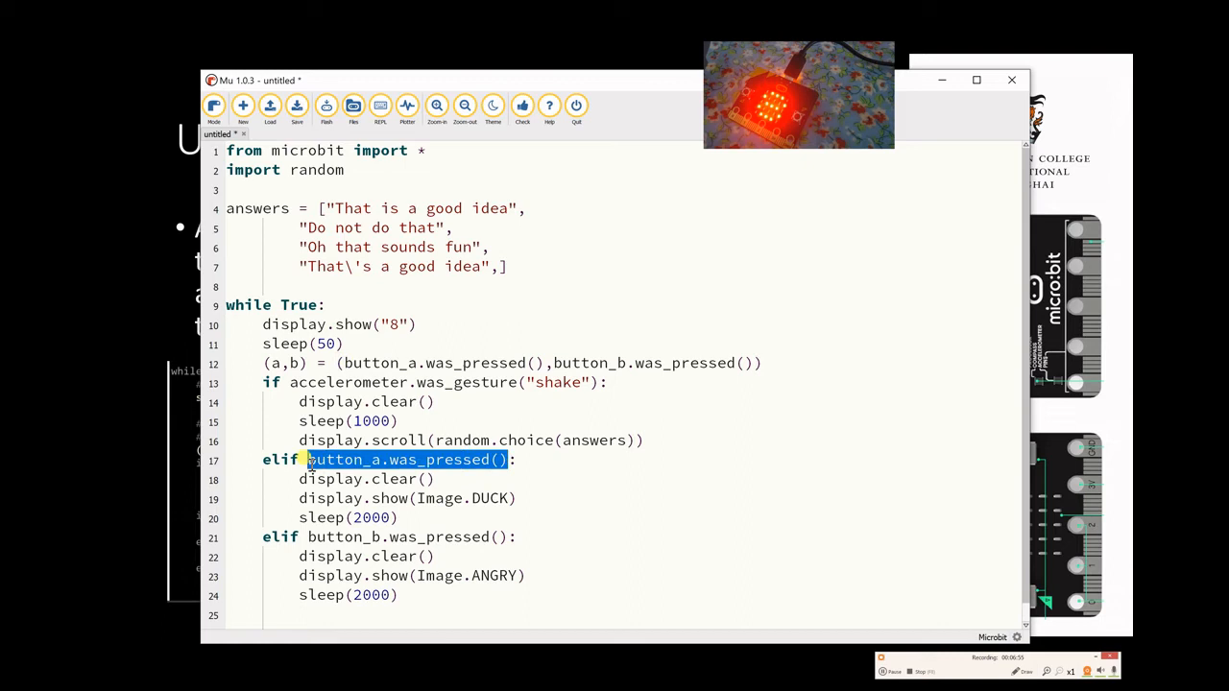
pyautogui.write('a:')
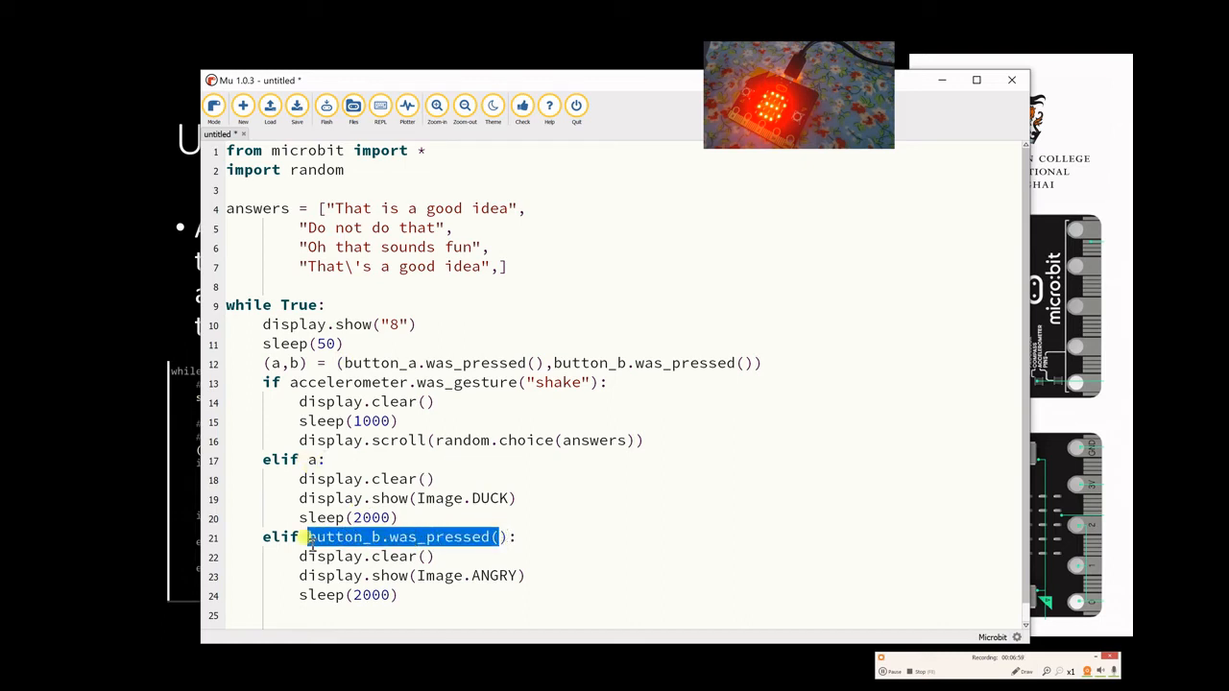
pyautogui.write('b:')
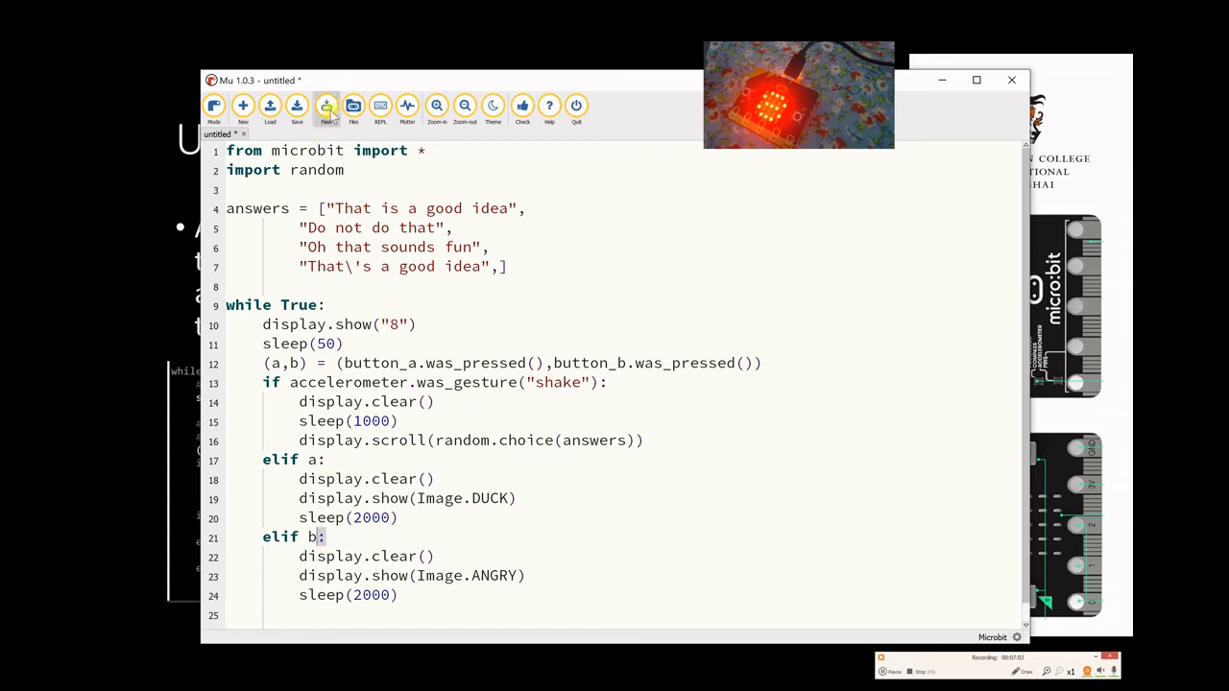
pyautogui.click(325, 107)
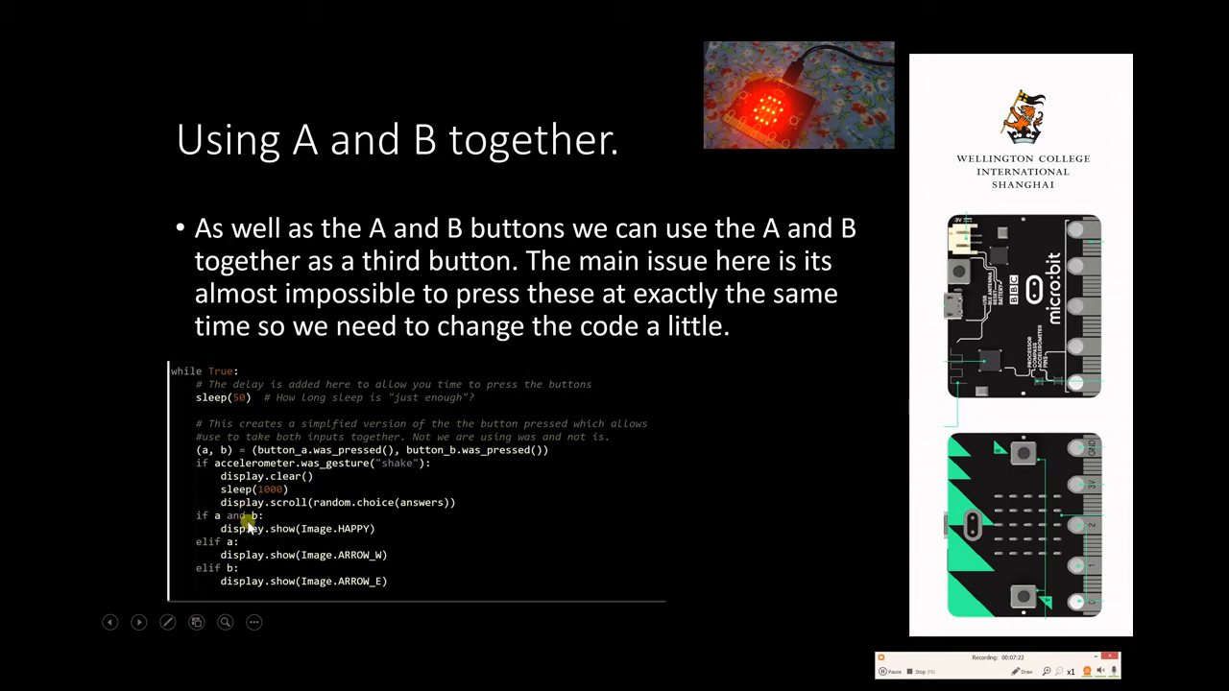
pyautogui.moveTo(310, 538)
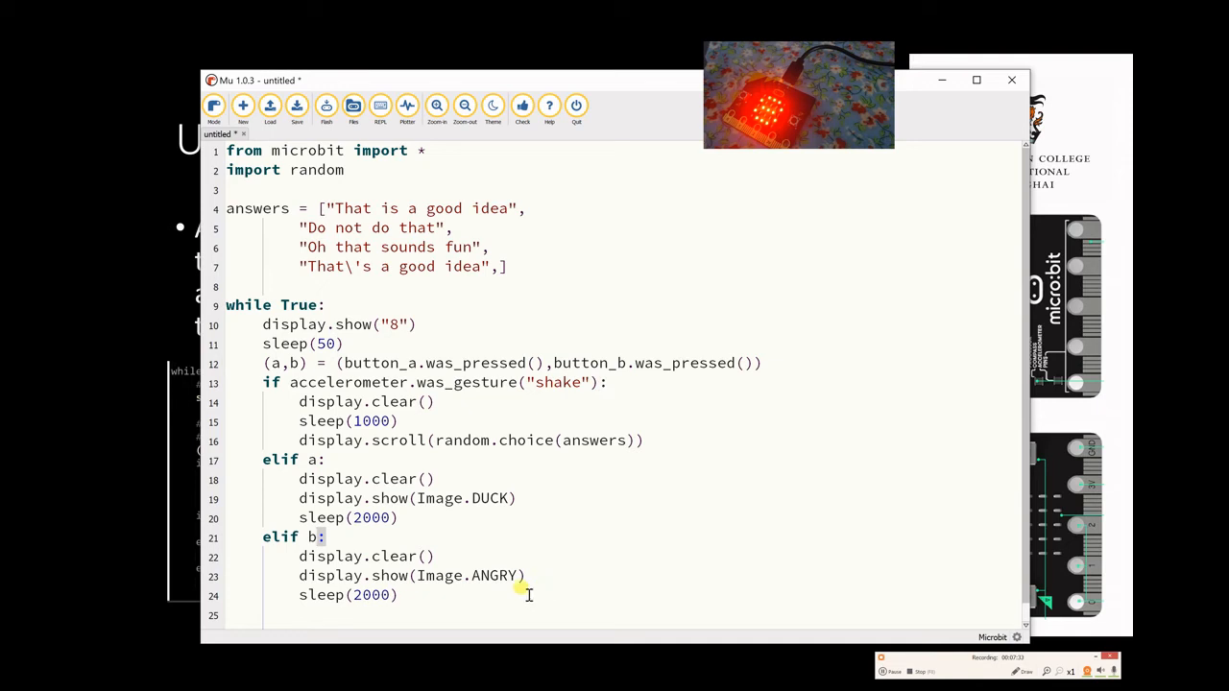
# - Add an elif a and b: branch with display.clear(), Image.COW and sleep(2000)
pyautogui.write('elif a + b:')
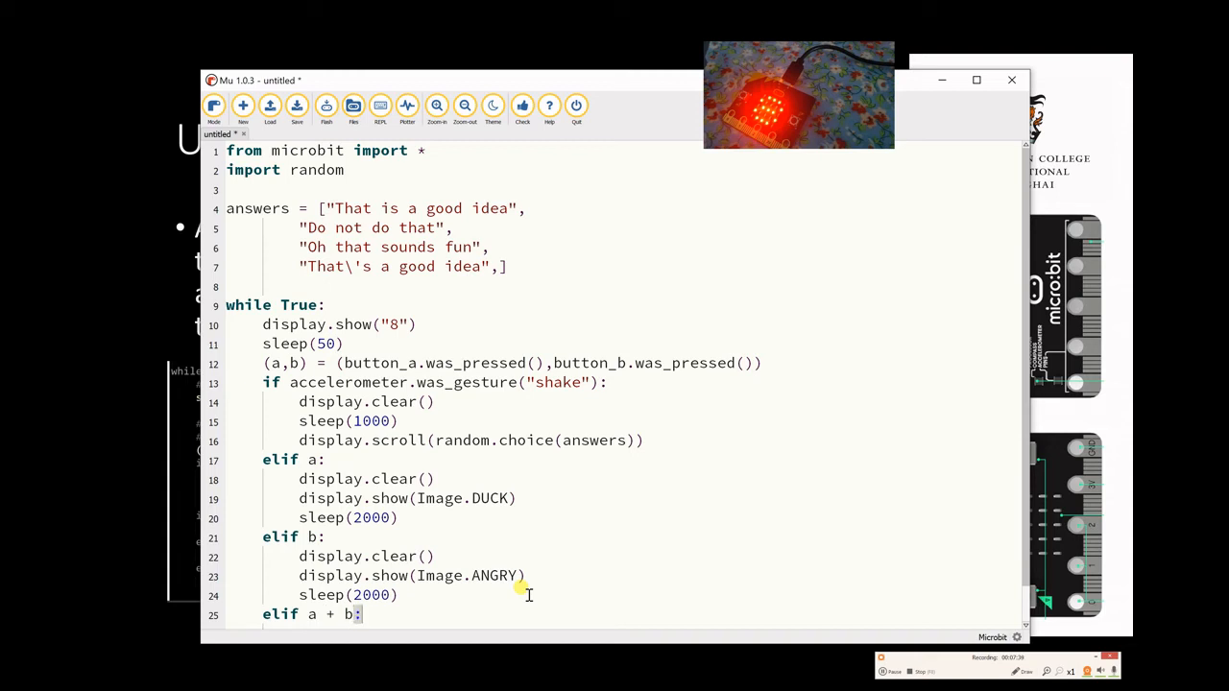
pyautogui.scroll(-3)
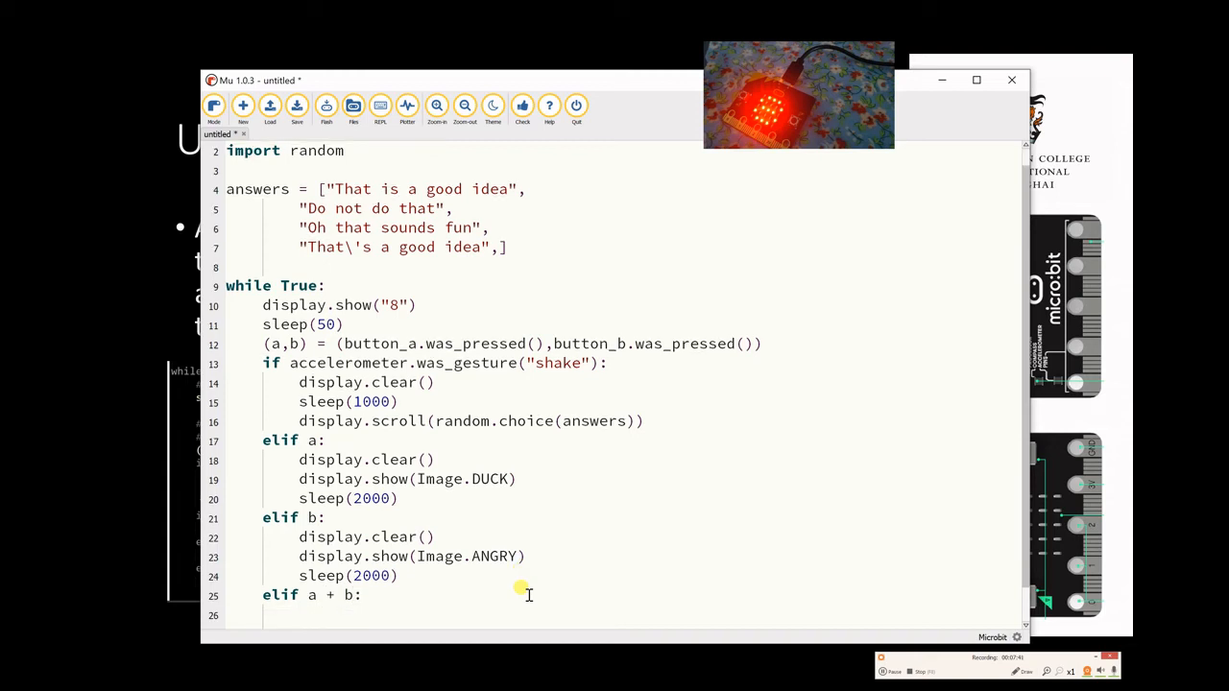
pyautogui.write('display.clear(')
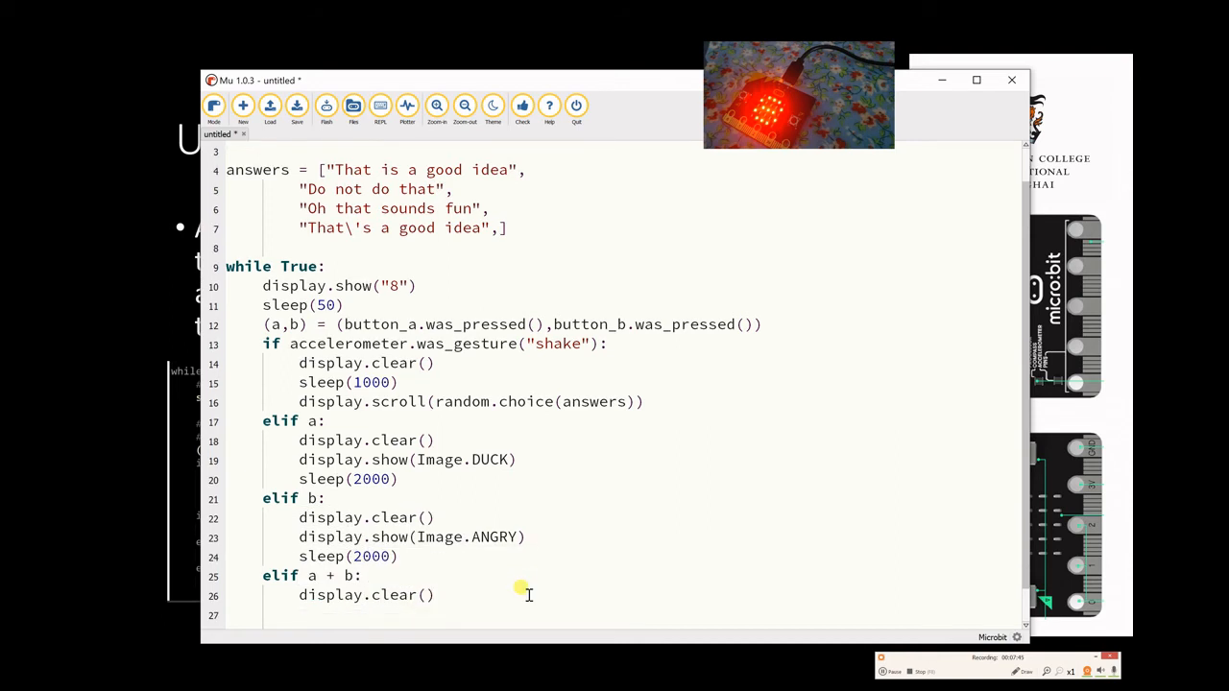
pyautogui.write('display.show(')
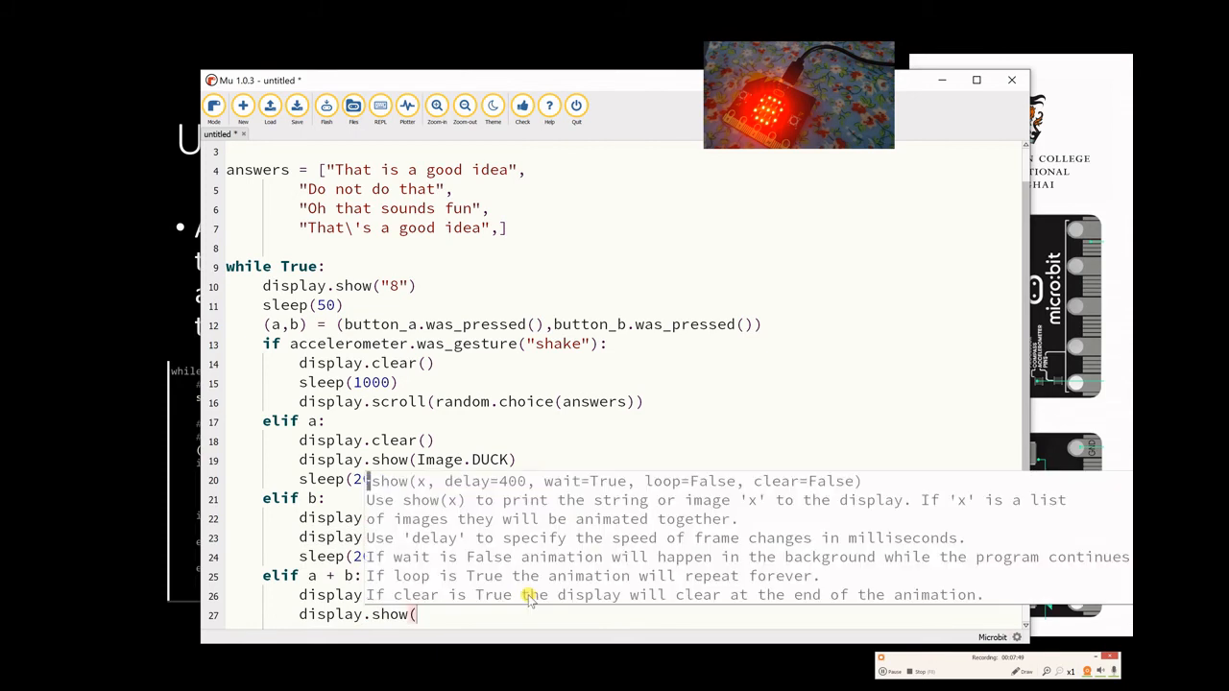
pyautogui.write('Image.COW)')
pyautogui.write('sleep')
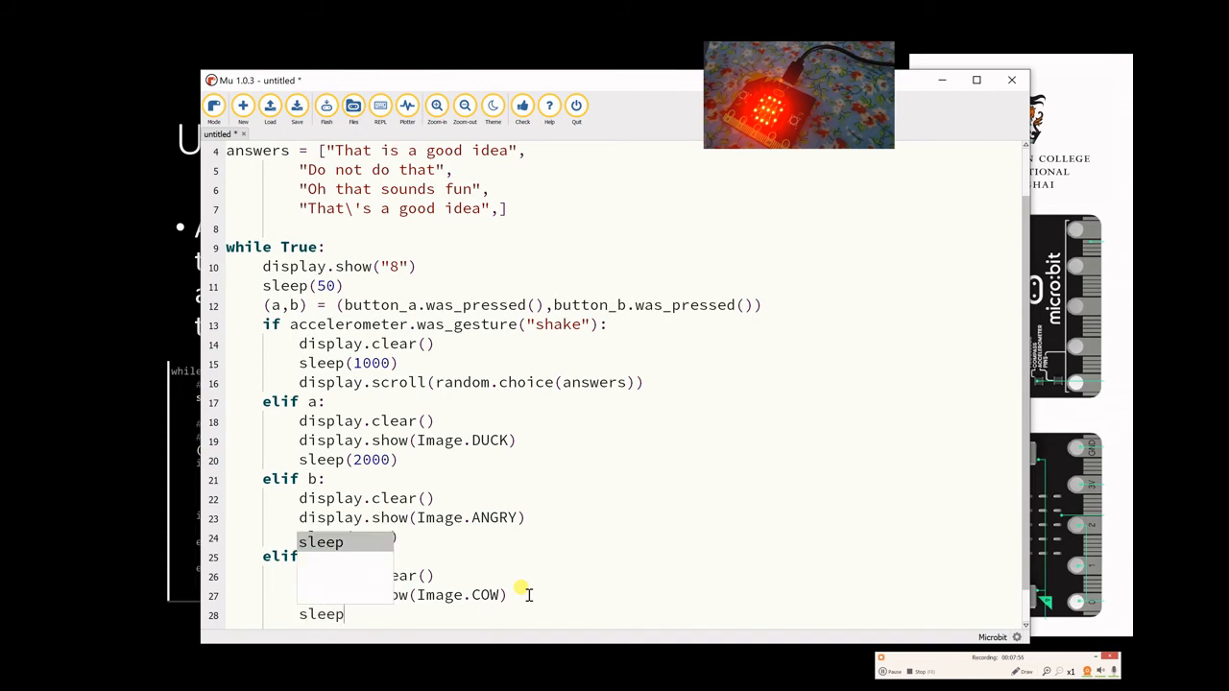
pyautogui.write('(2000)')
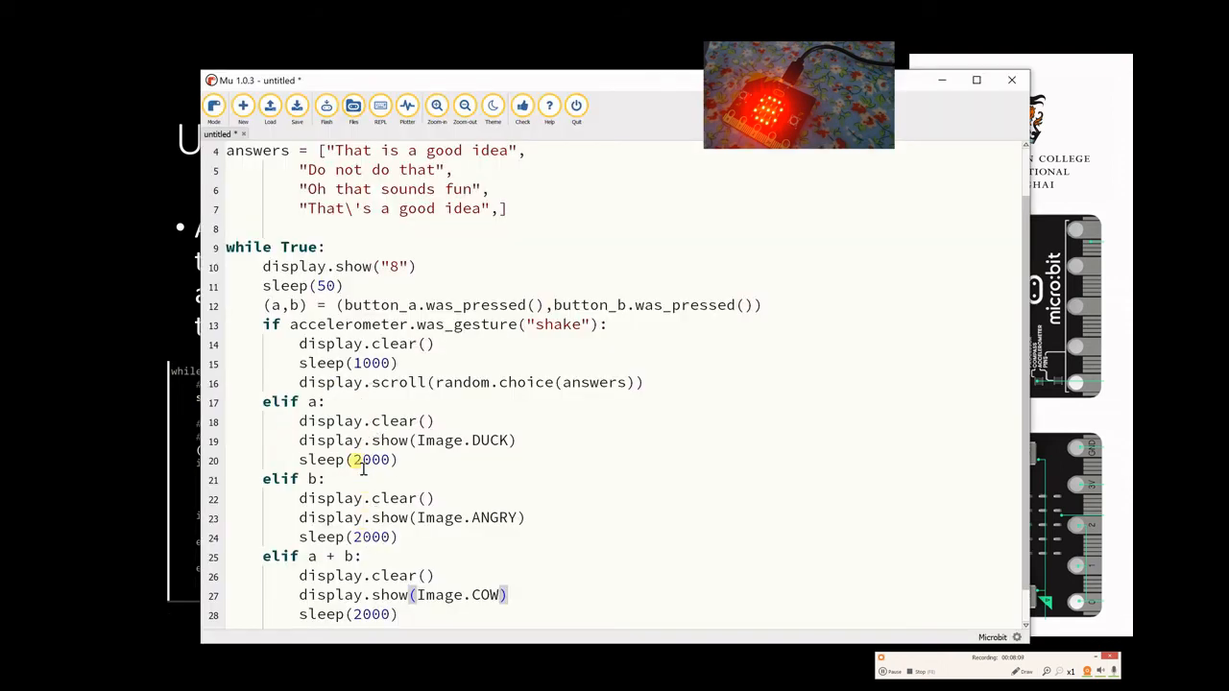
pyautogui.write('and')
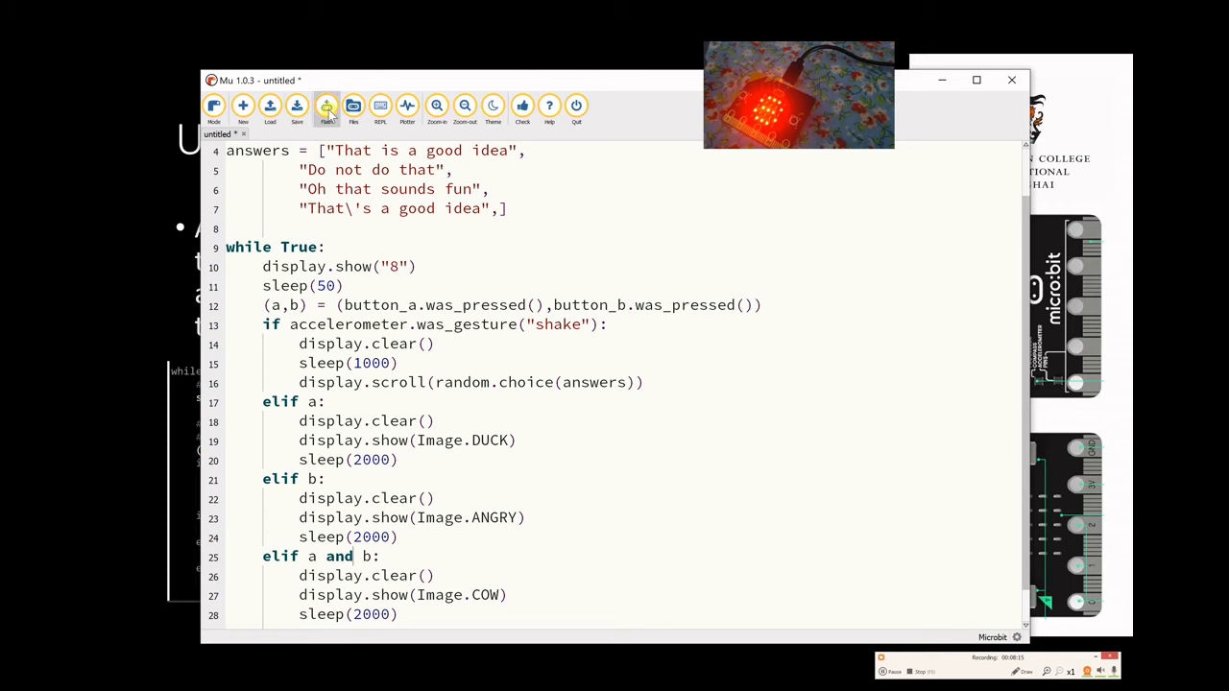
# - Flash the updated program with the a and b cow branch to the micro:bit
pyautogui.click(325, 107)
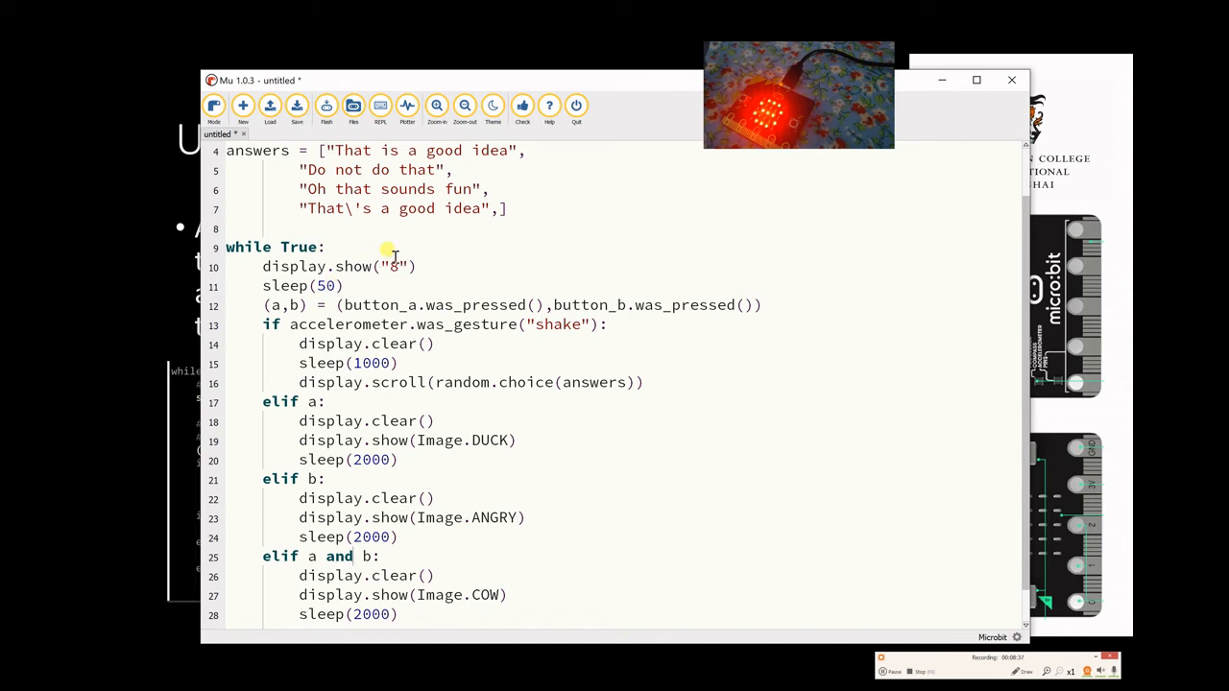
pyautogui.moveTo(540, 27)
pyautogui.write('#')
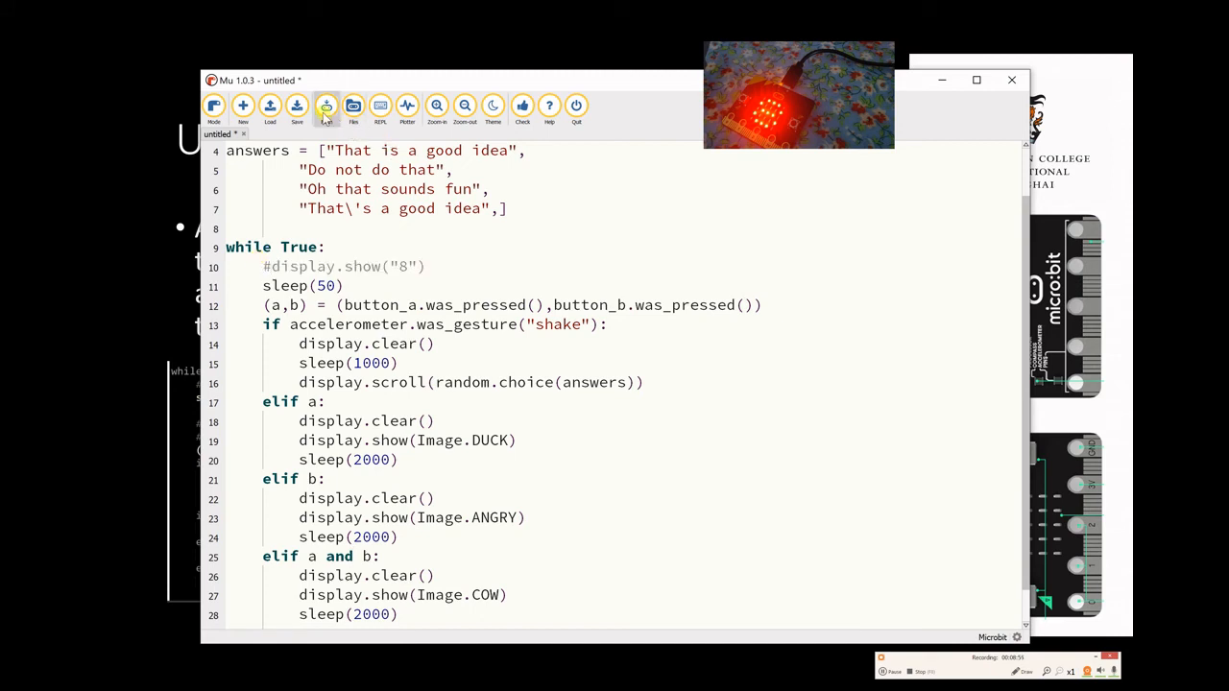
# - Flash the program with display.show("8") commented out to the micro:bit
pyautogui.click(326, 106)
pyautogui.write('10')
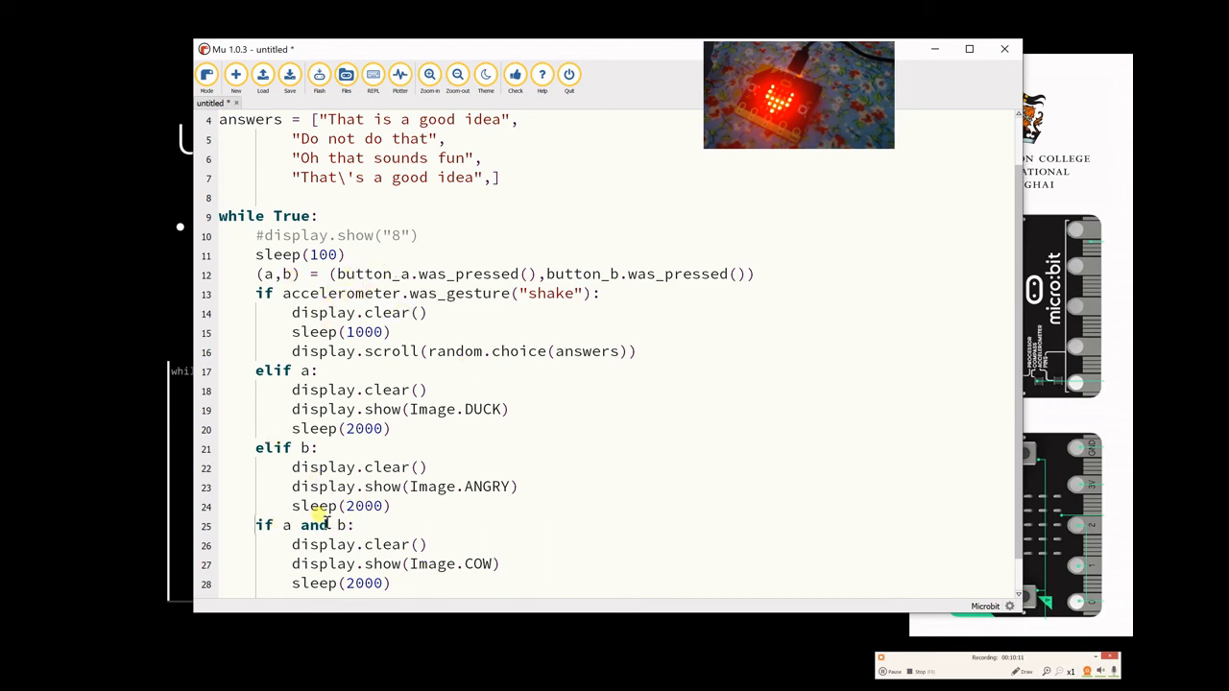
pyautogui.moveTo(288, 254)
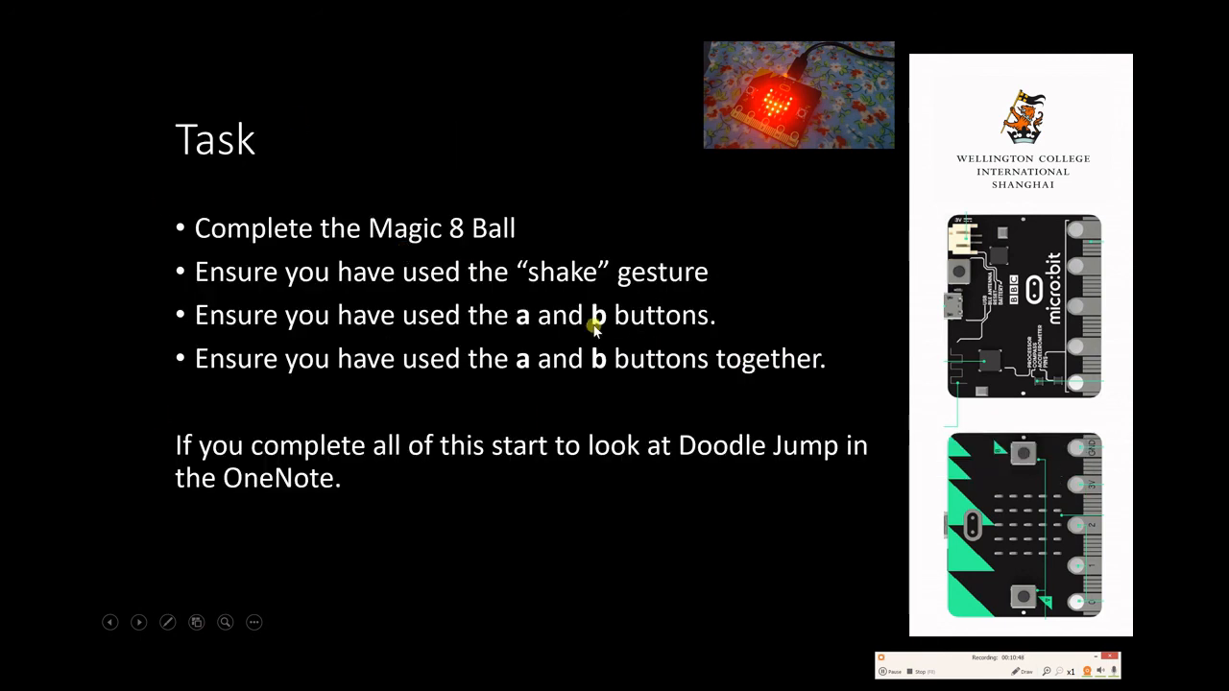
pyautogui.moveTo(271, 277)
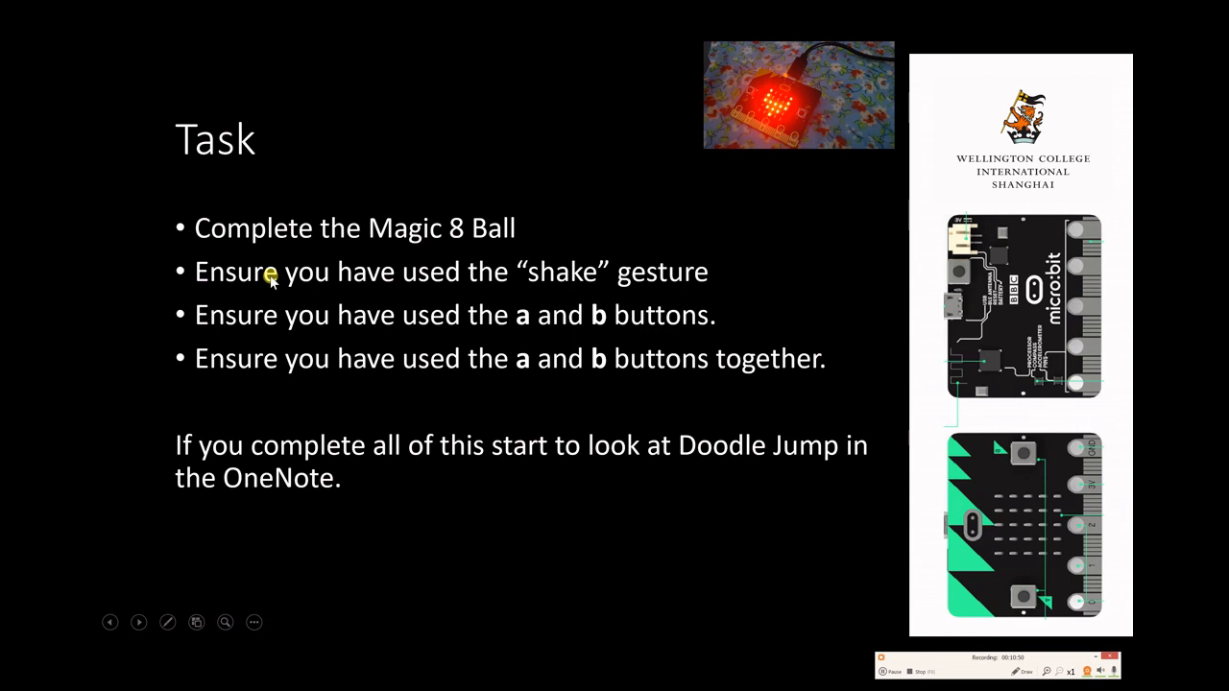
pyautogui.moveTo(357, 323)
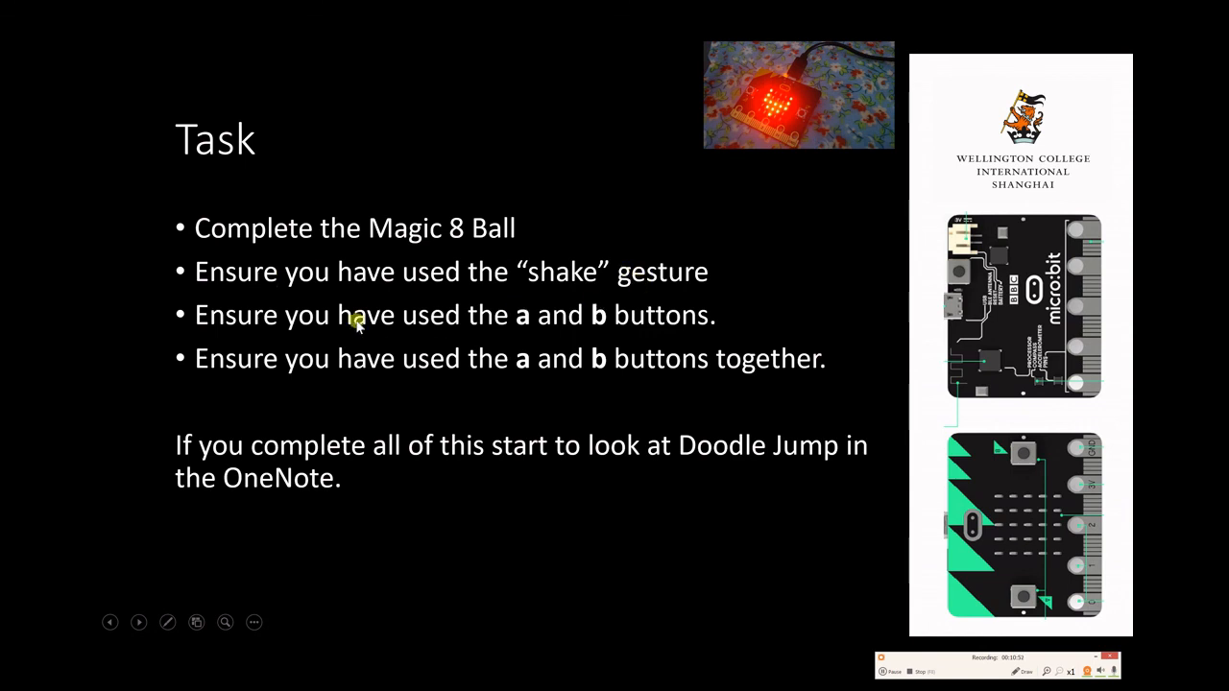
pyautogui.moveTo(370, 334)
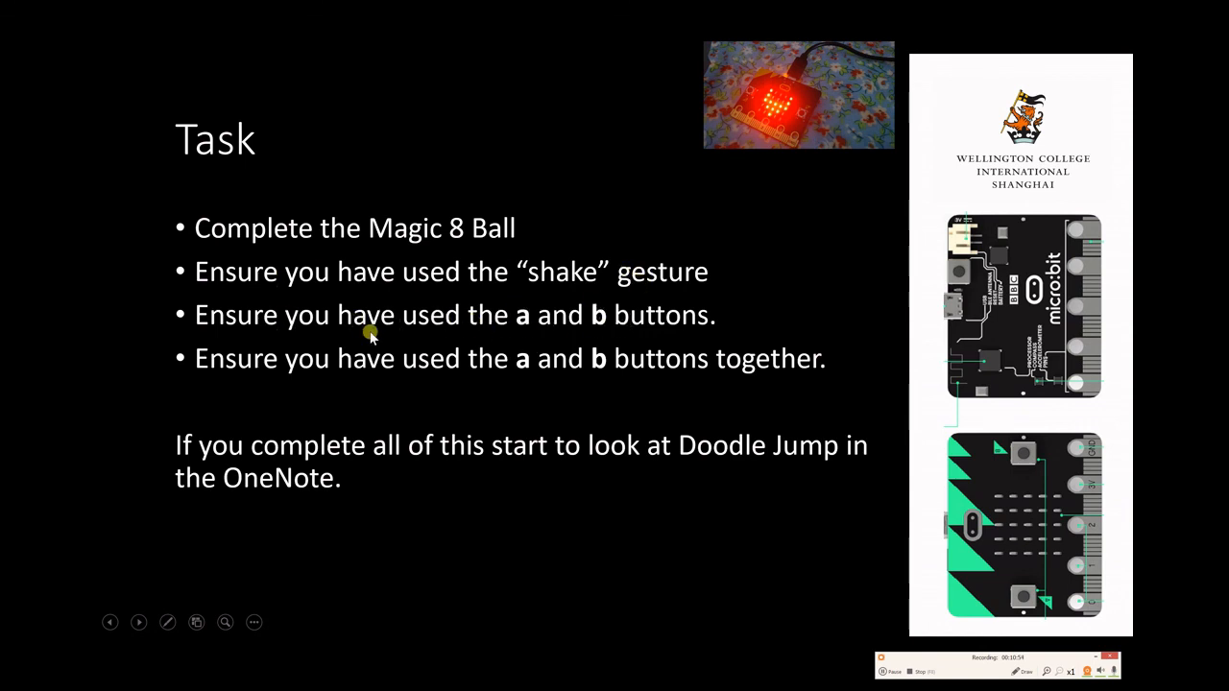
pyautogui.moveTo(744, 380)
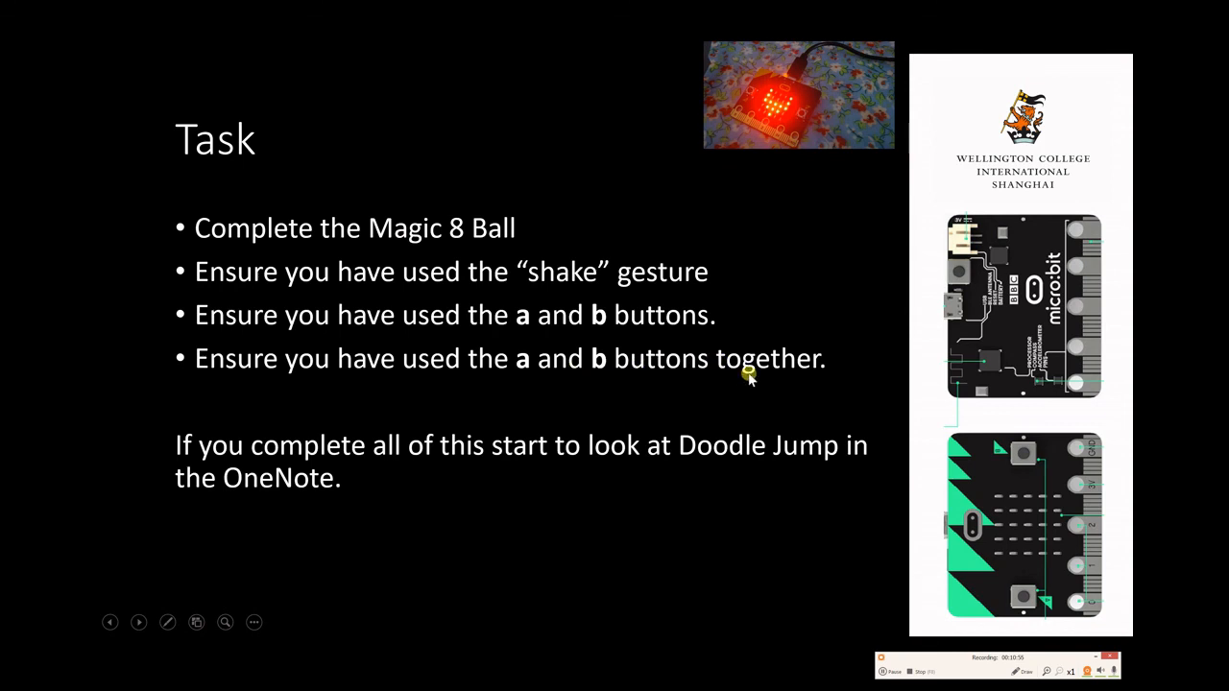
pyautogui.moveTo(622, 292)
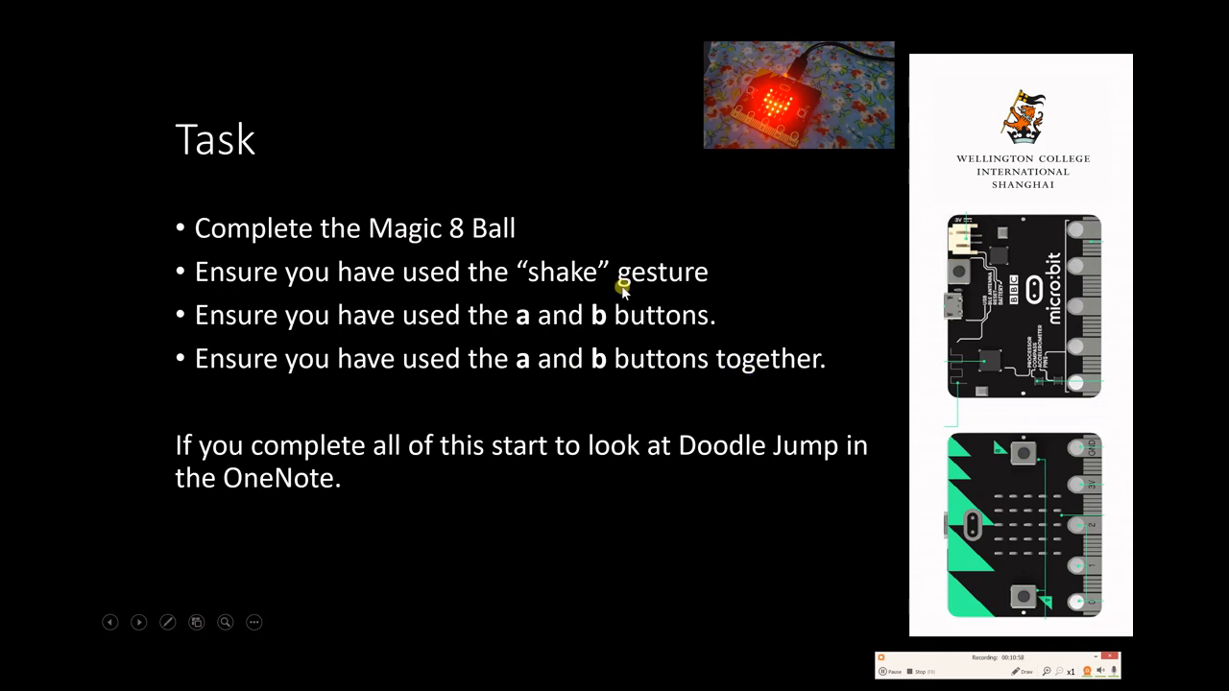